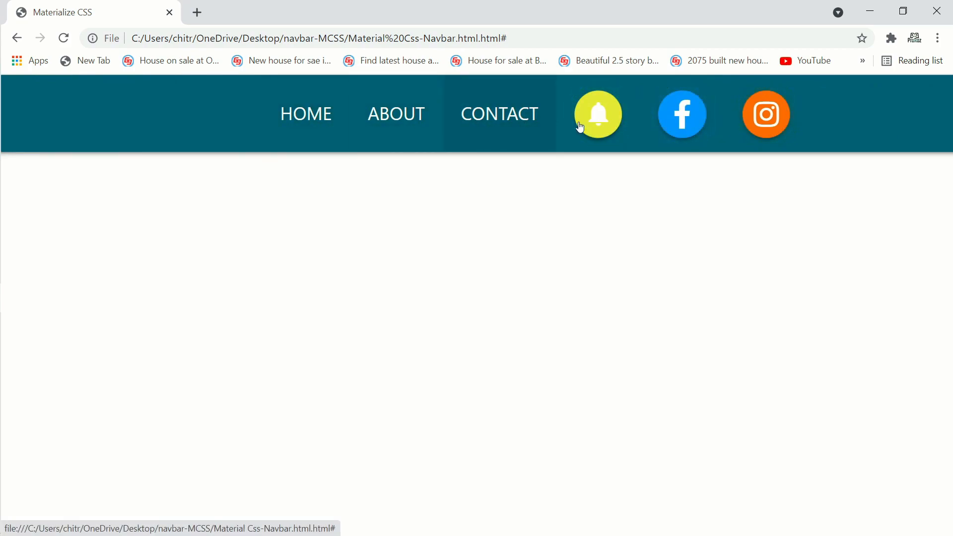
mouse_move(410, 136)
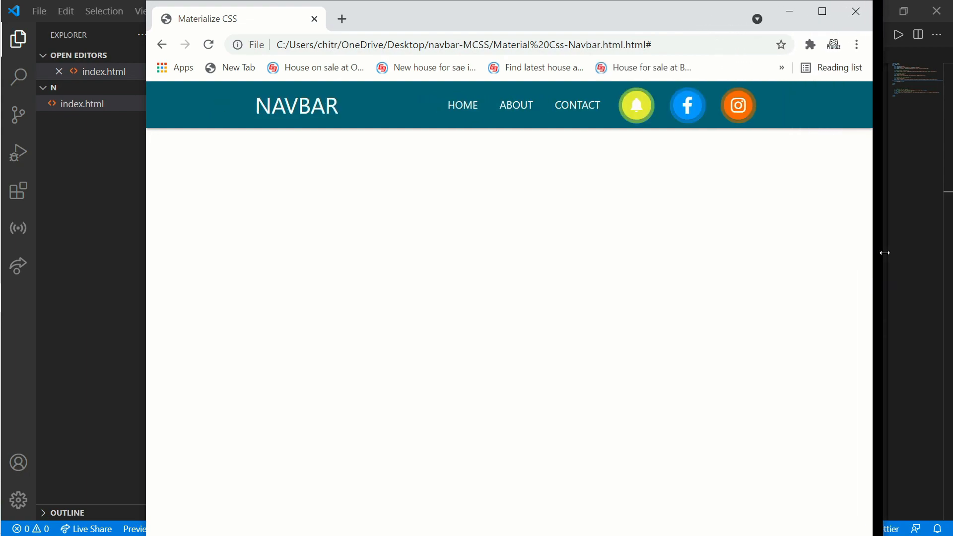
Step: Preview the navbar at mobile width with its side menu open, then browse to the GitHub repo
drag(884, 253, 859, 256)
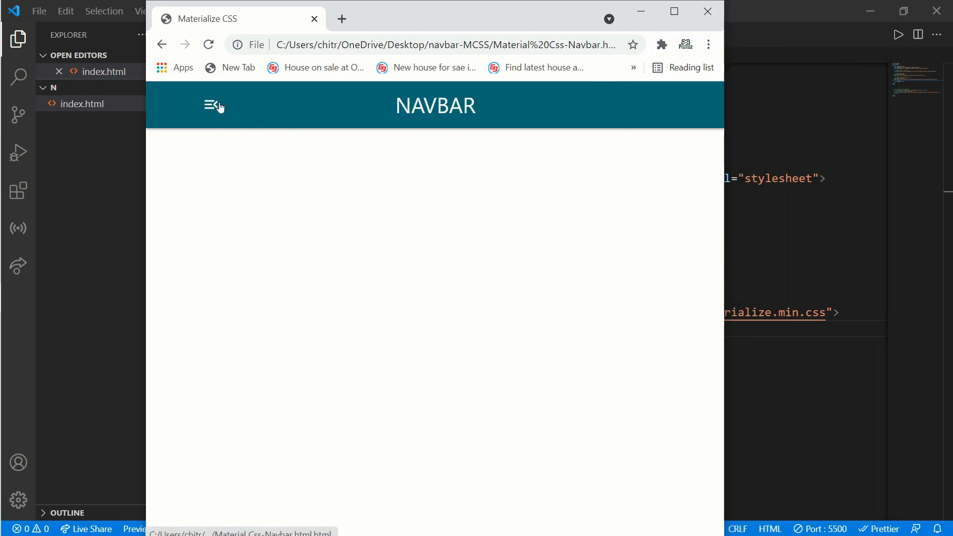
click(212, 106)
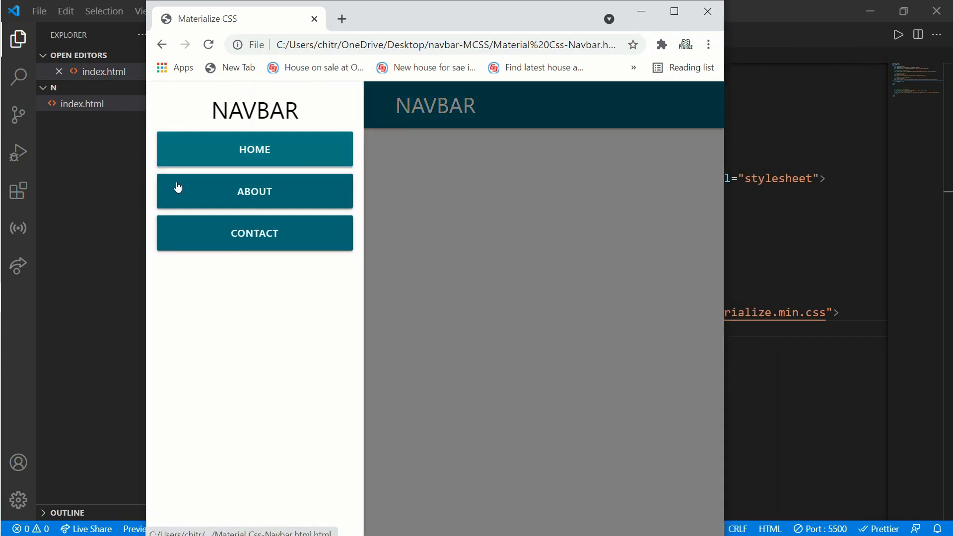
mouse_move(332, 231)
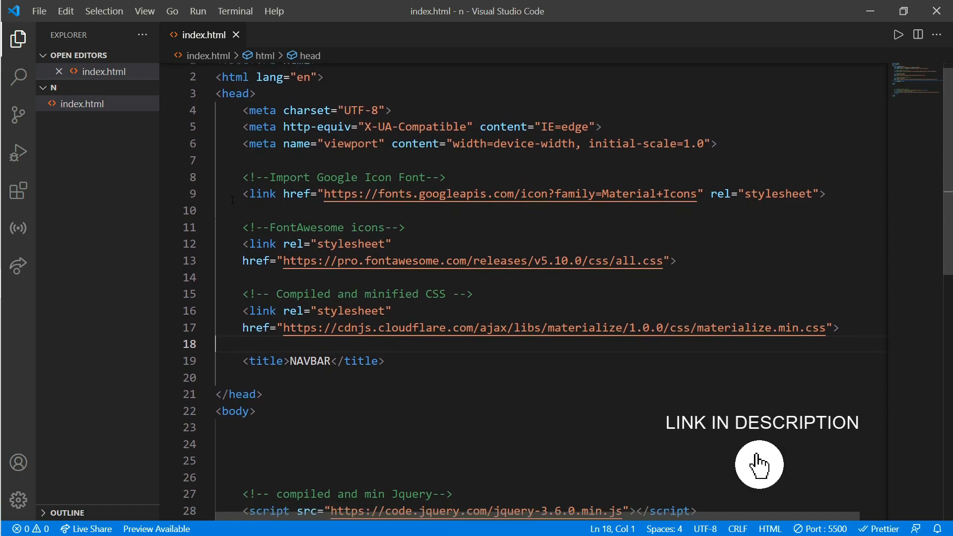
scroll(down, 3)
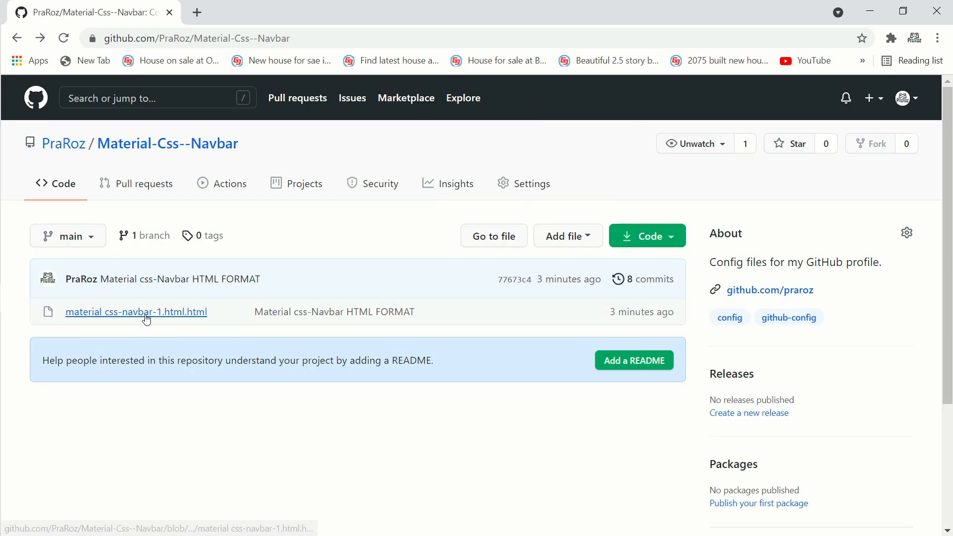
Step: Copy the starter HTML file's raw code from GitHub and return to the repository page
click(136, 312)
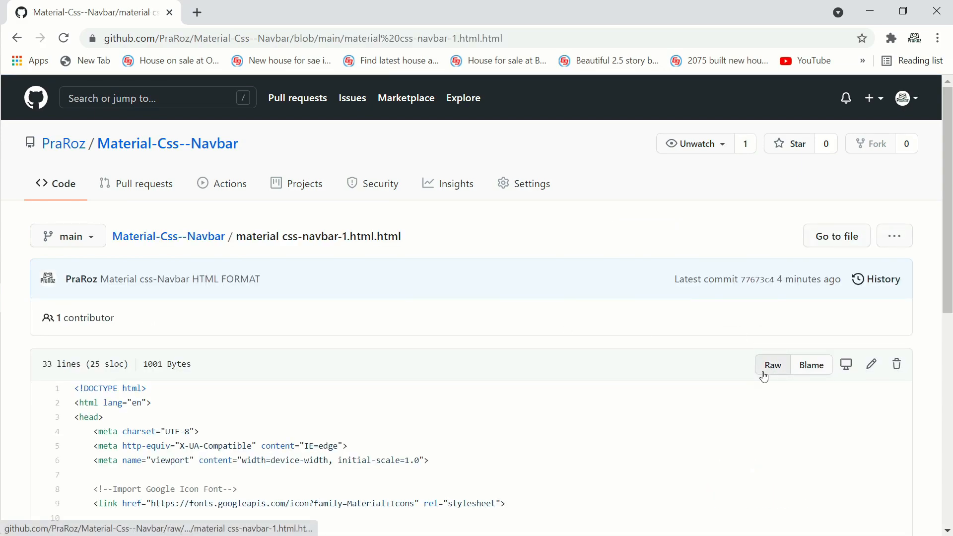
click(772, 364)
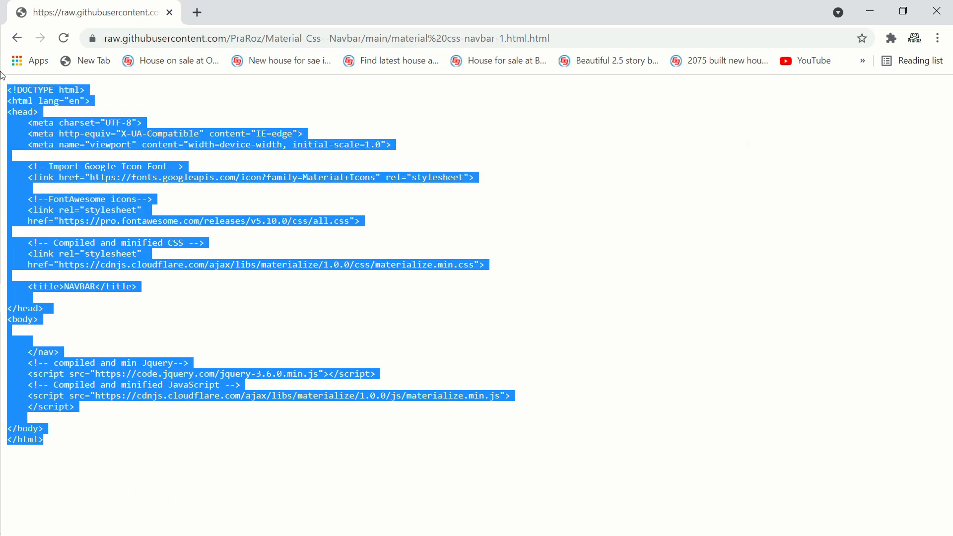
mouse_move(248, 314)
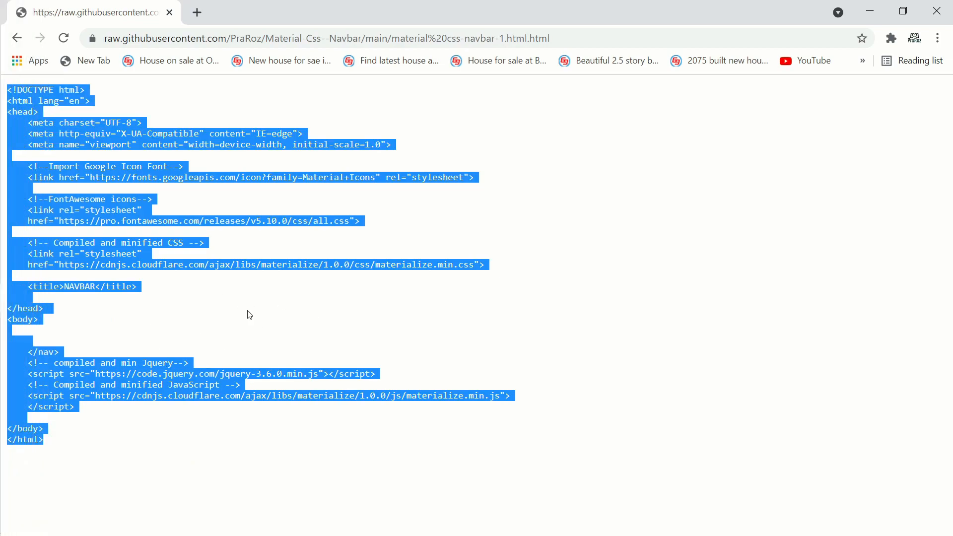
mouse_move(220, 457)
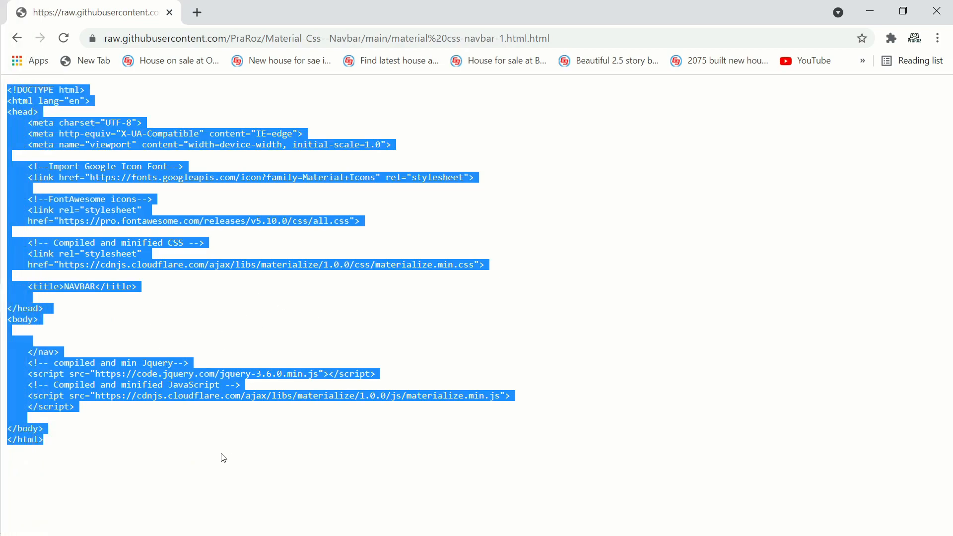
click(17, 37)
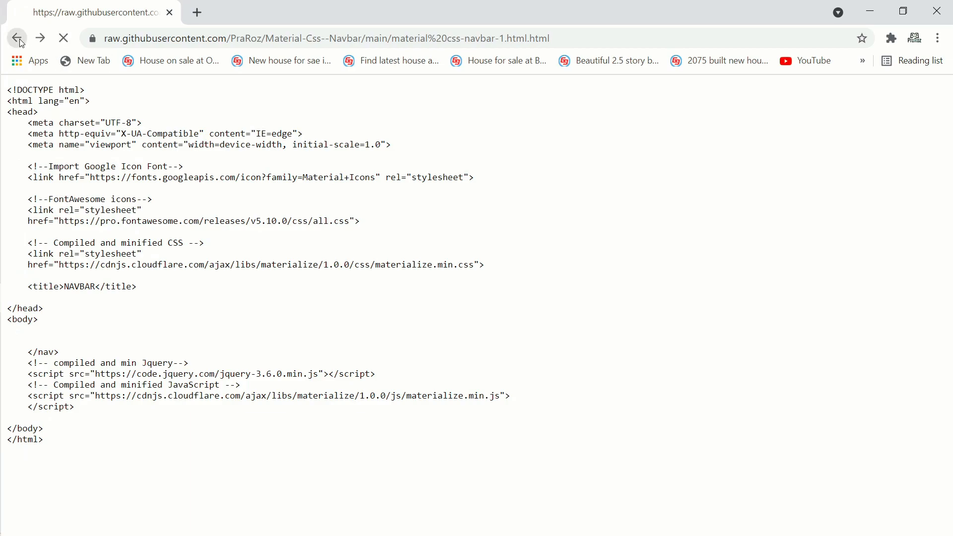
click(18, 38)
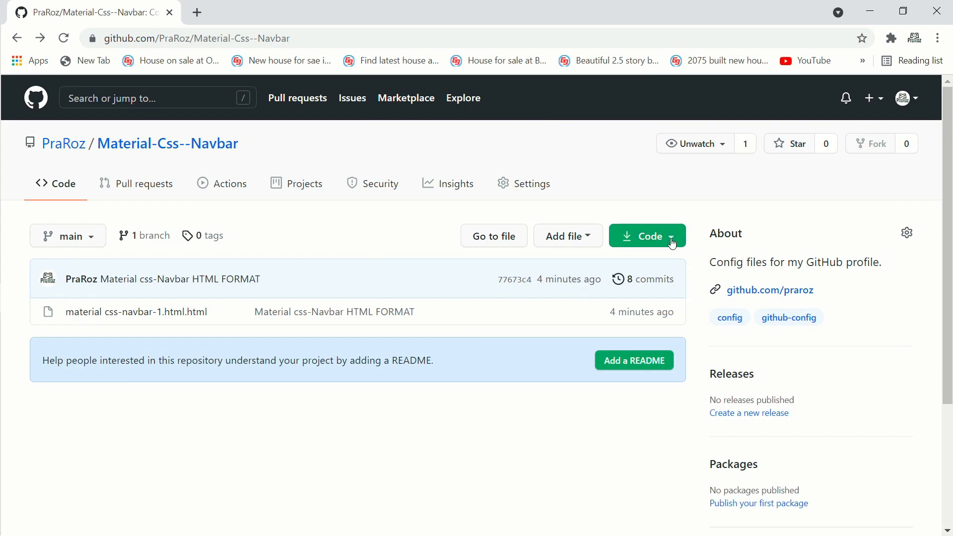
click(645, 236)
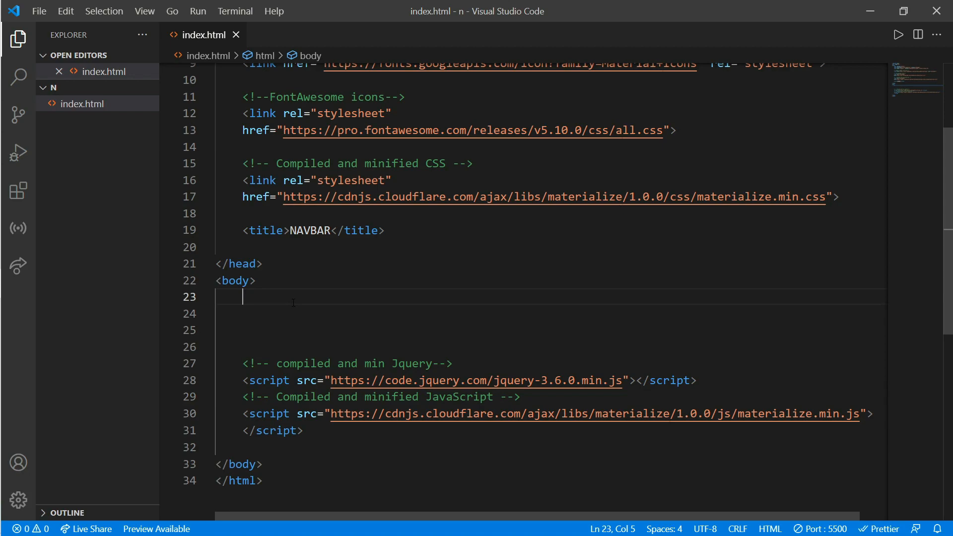
Step: Add an empty nav.nav-wrapper element inside the body via Emmet and save the file
text(nav)
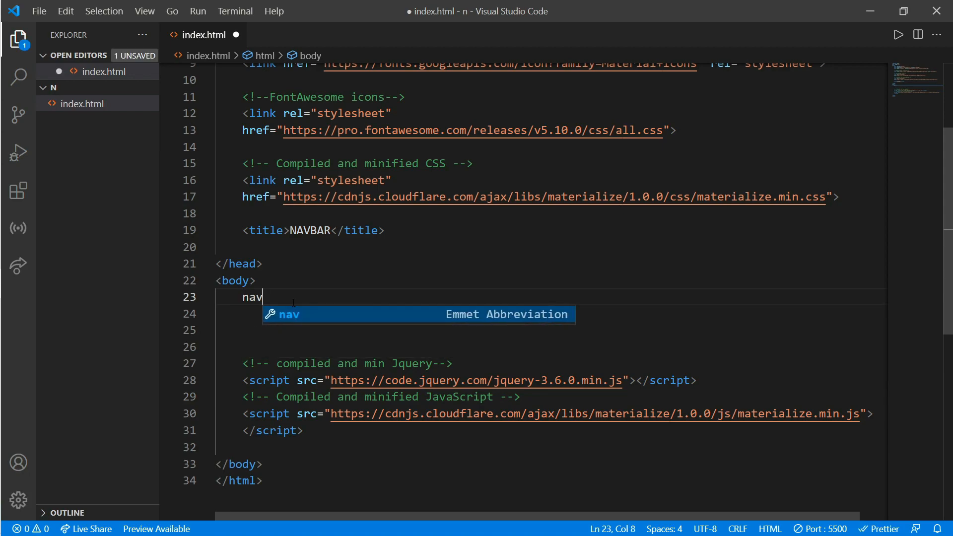
text(.nav-)
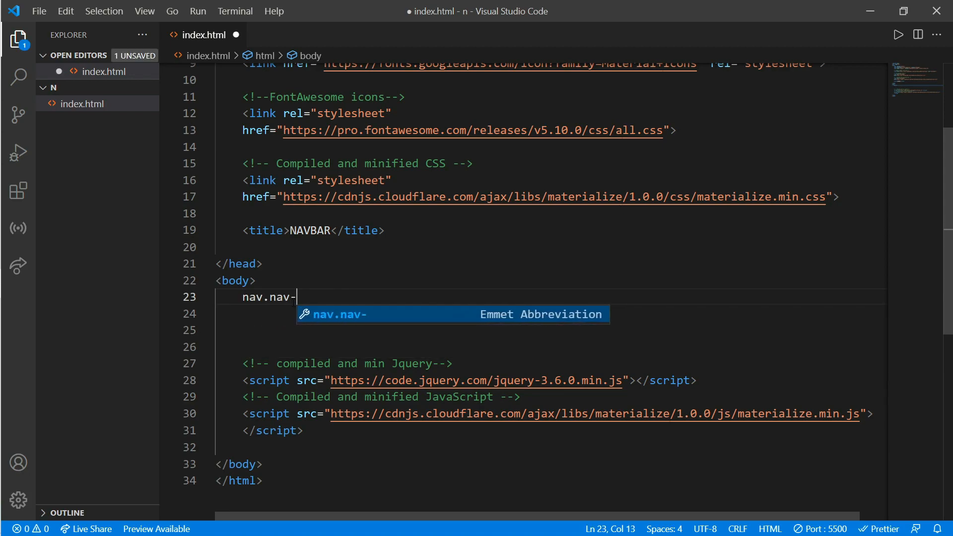
key(Tab)
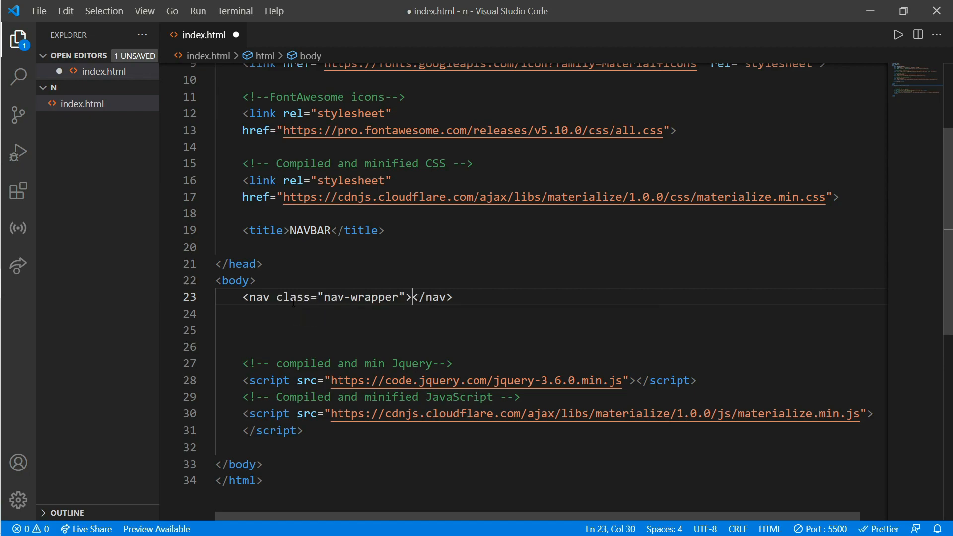
key(enter)
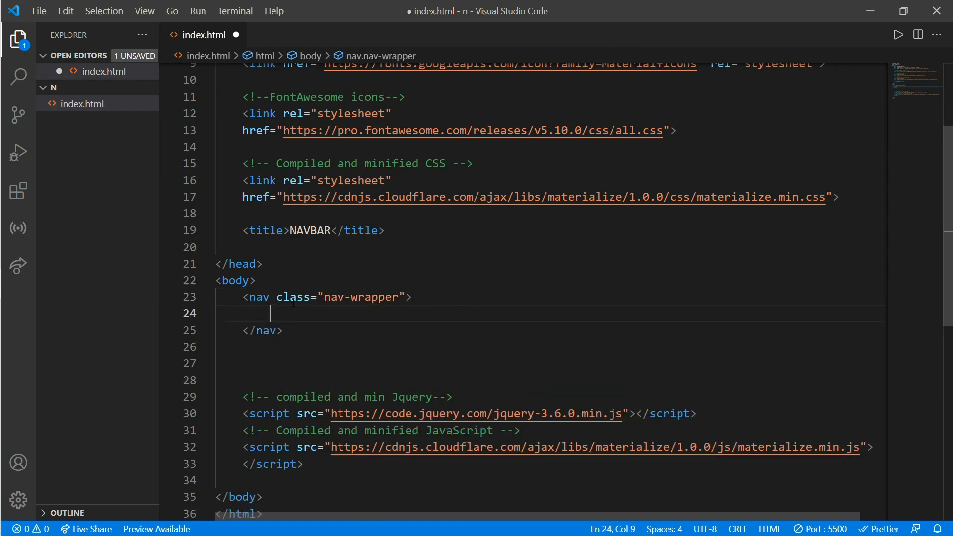
key(ctrl+s)
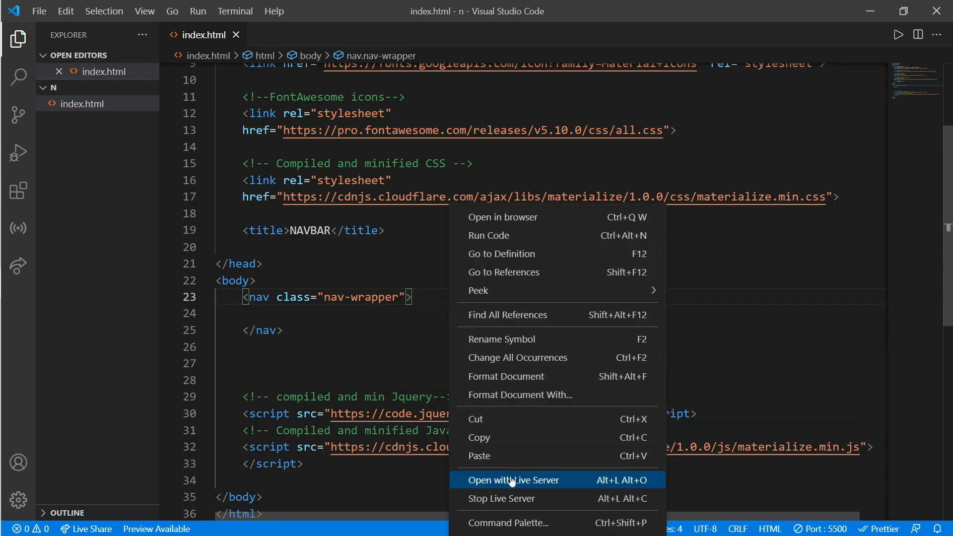
Step: Serve the page with Live Server and add the cyan darken-4 classes to the nav
click(513, 481)
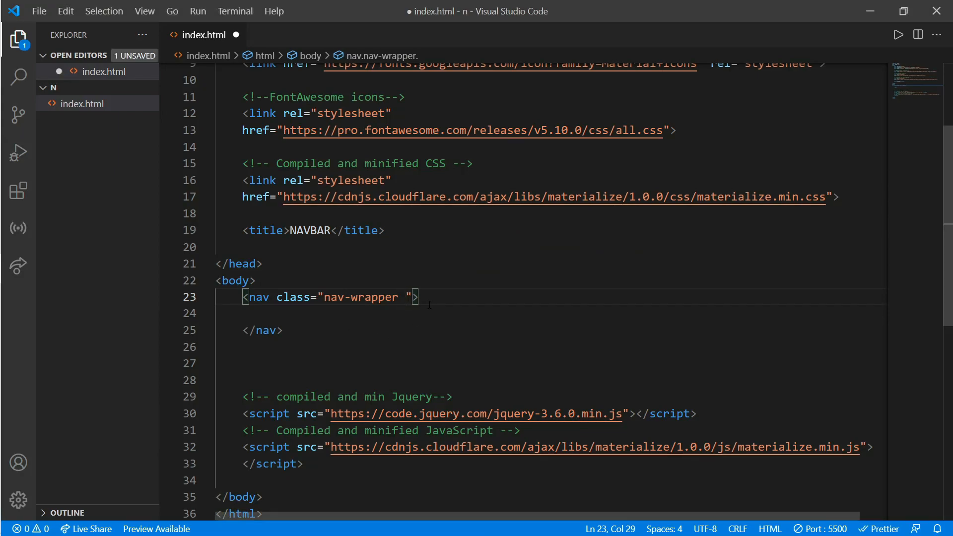
text(cyan)
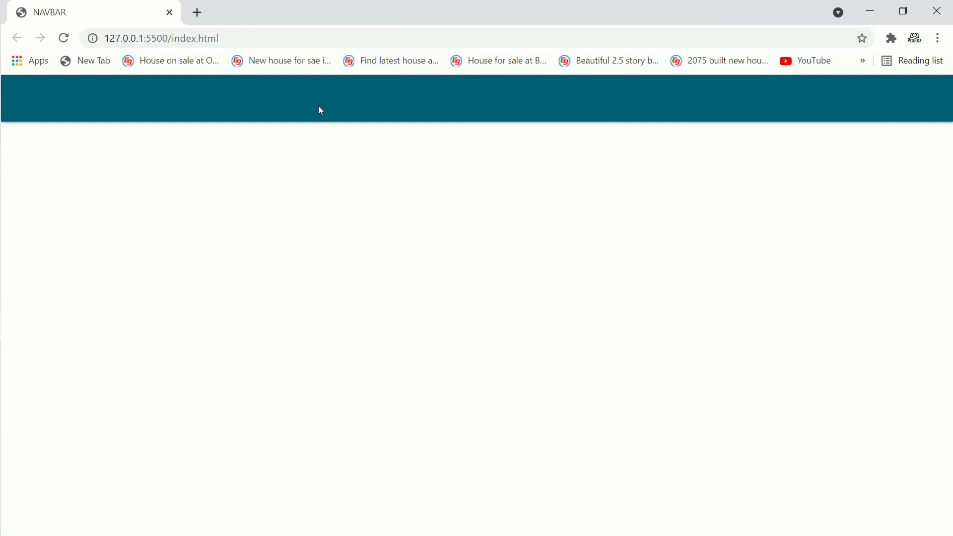
mouse_move(426, 278)
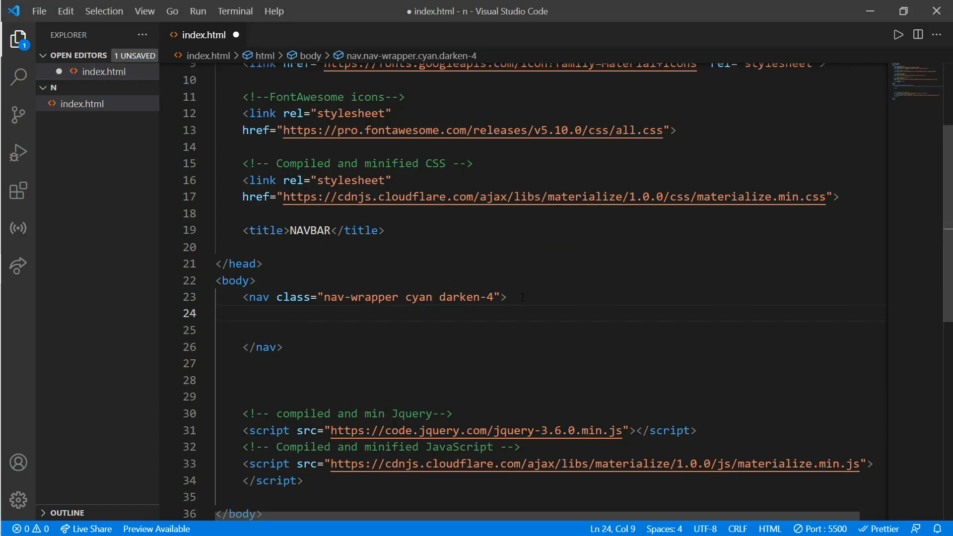
Step: Add a container div holding a brand-logo link with href "#" reading NAVBAR
text(div.)
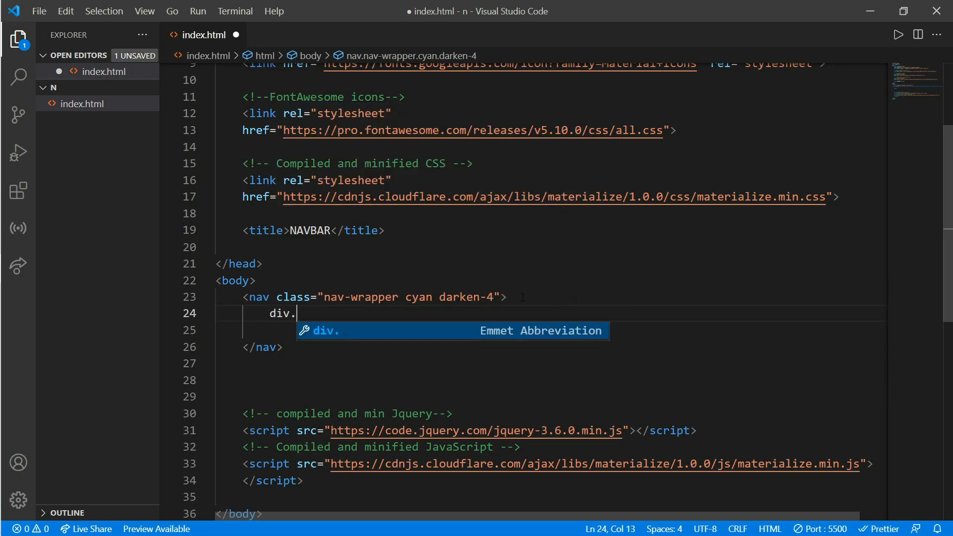
text(container)
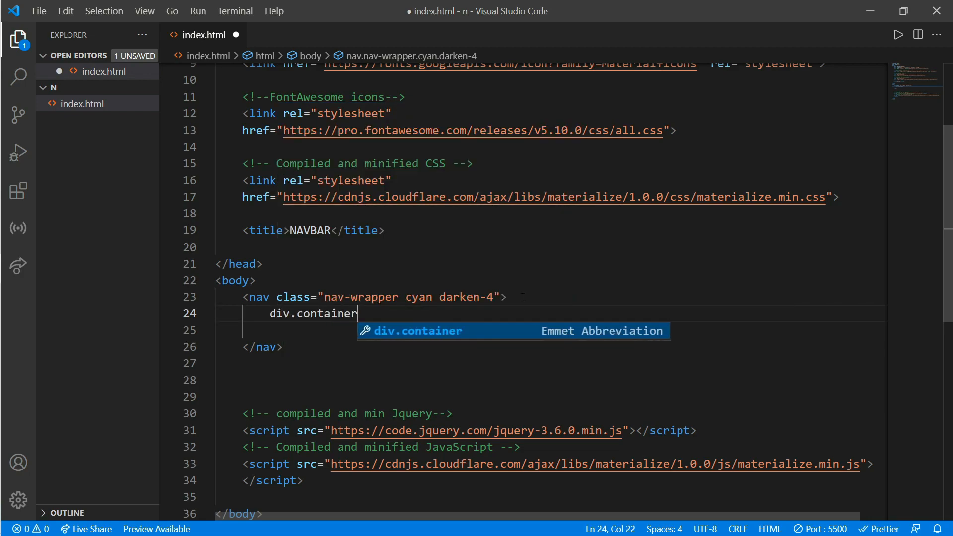
key(Tab)
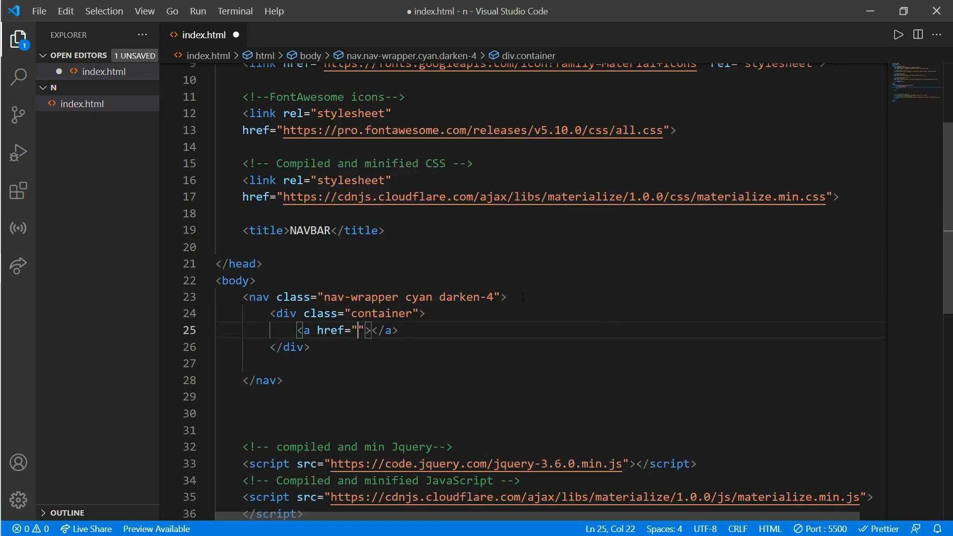
text(#" class="brand)
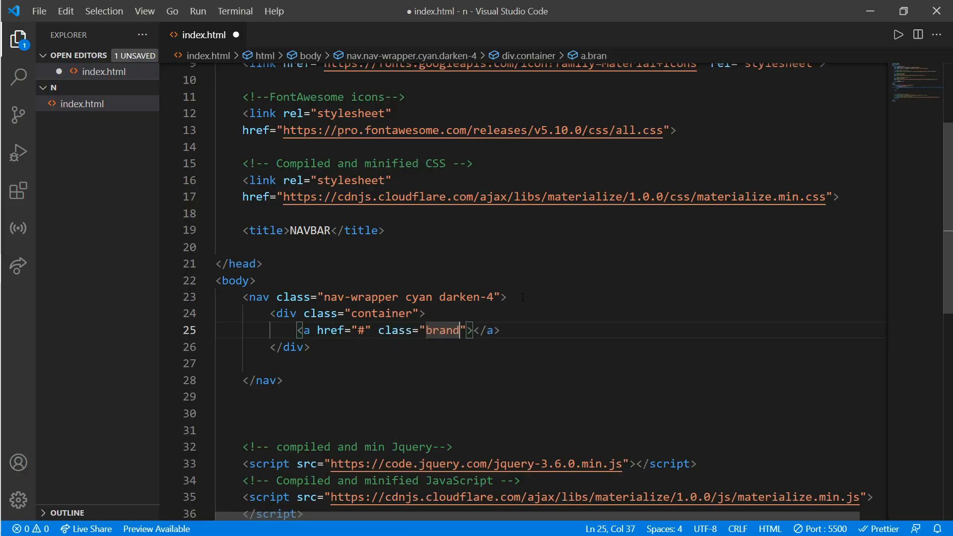
text(-logo)
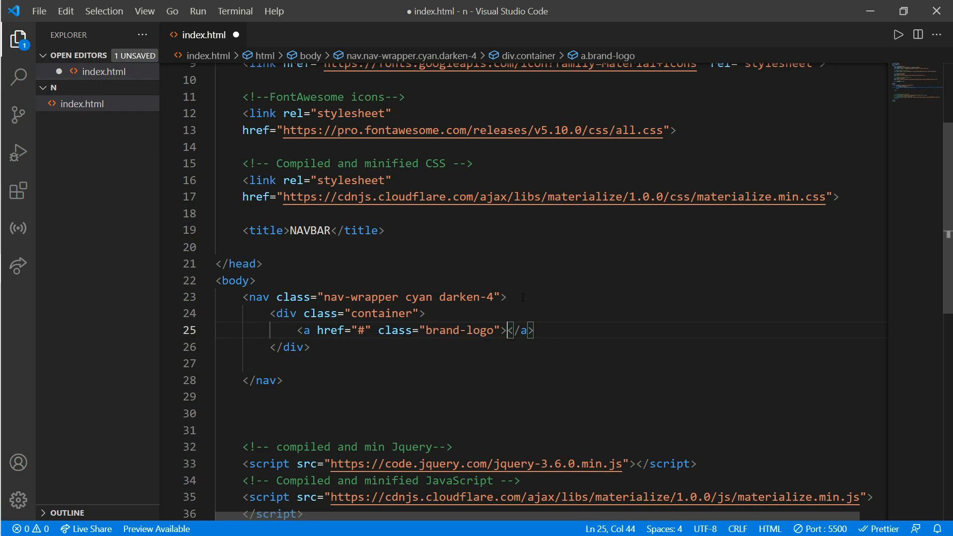
text(NAV)
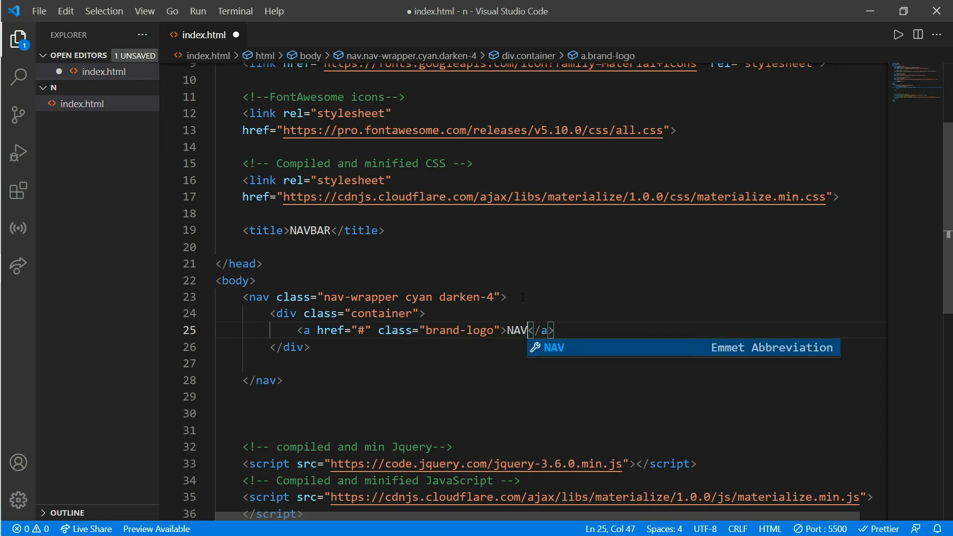
text(BAR)
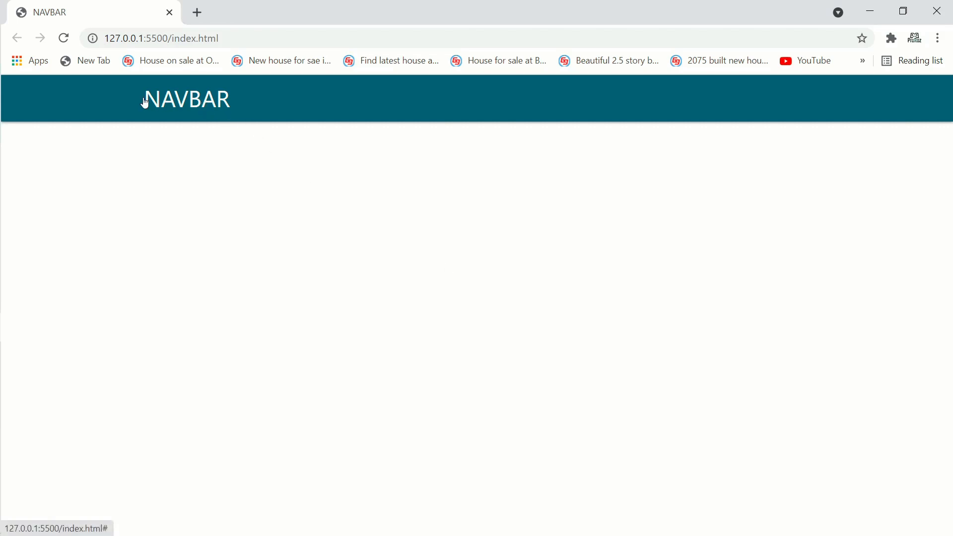
mouse_move(248, 197)
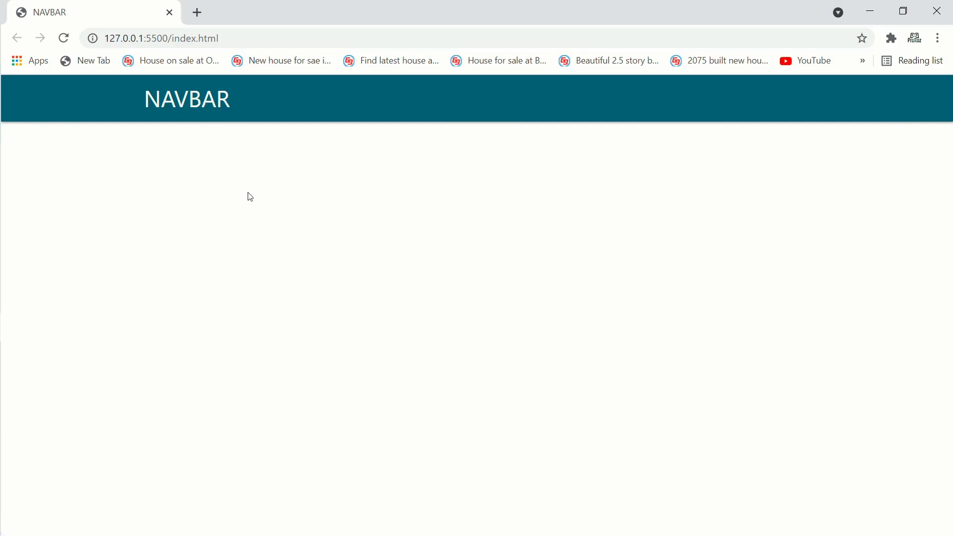
mouse_move(240, 228)
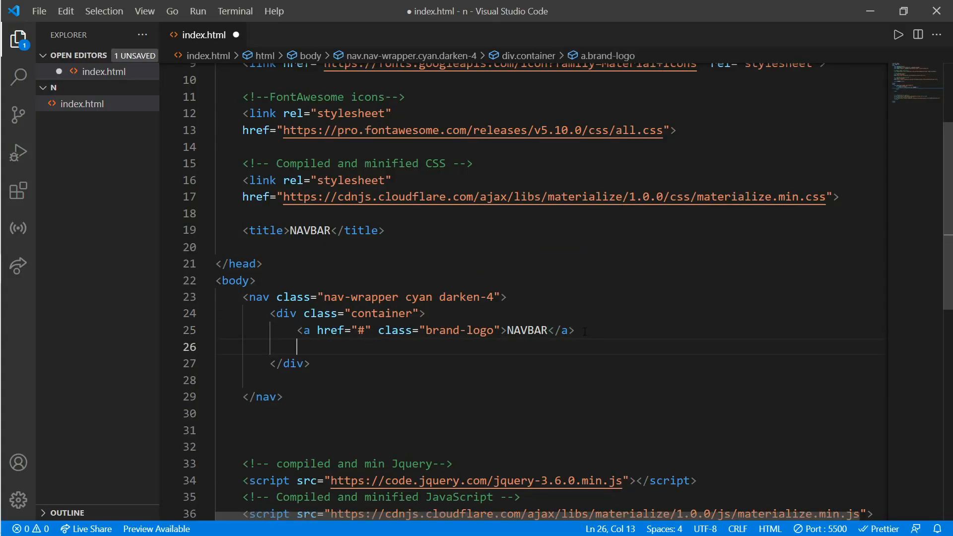
Step: Add a ul of link items labelled HOME, ABOUT and CONTACT to the navbar
text(ul>)
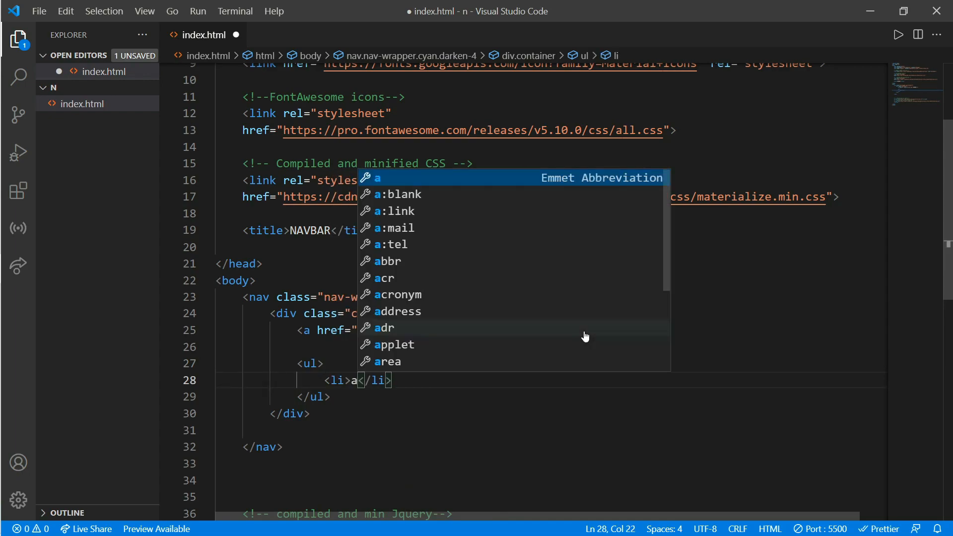
key(Tab)
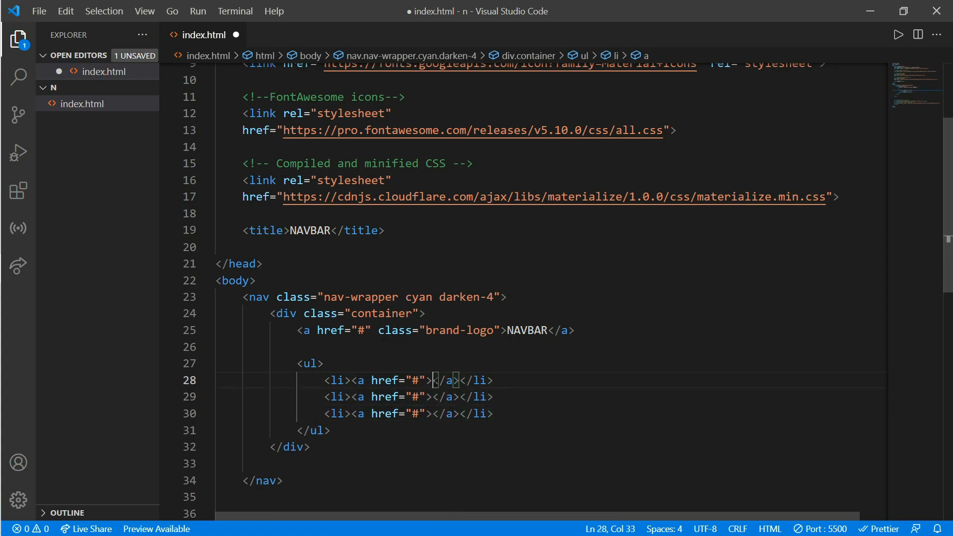
text(HOME)
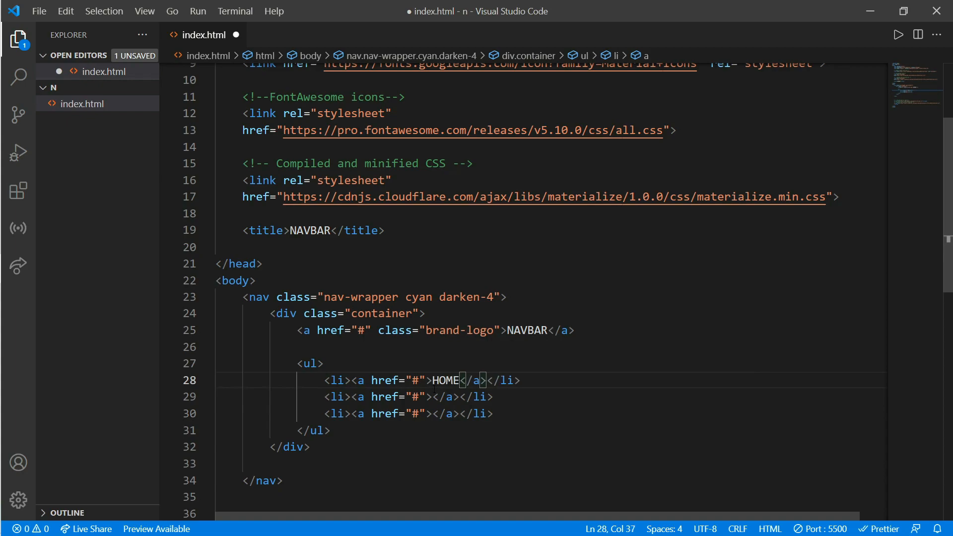
text(ABOUT)
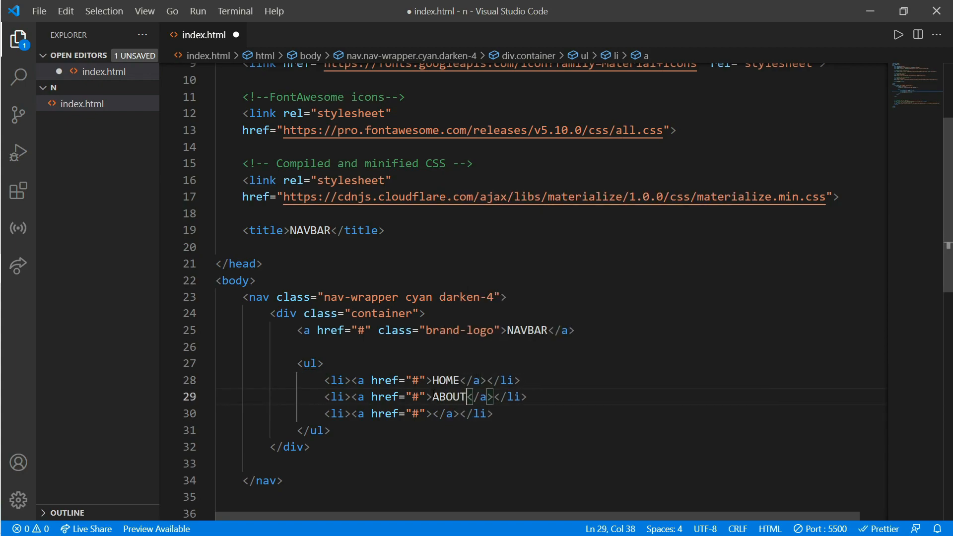
text(CONTACT)
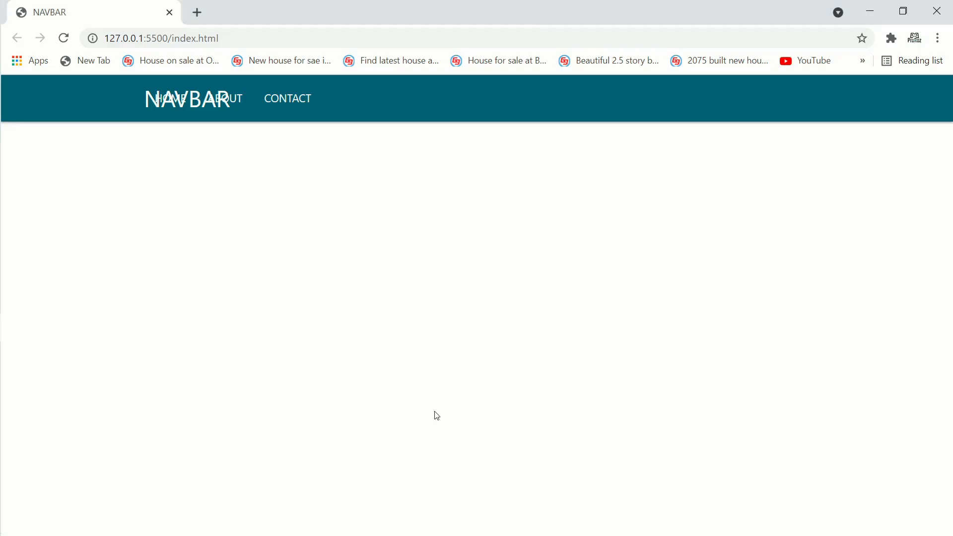
mouse_move(262, 98)
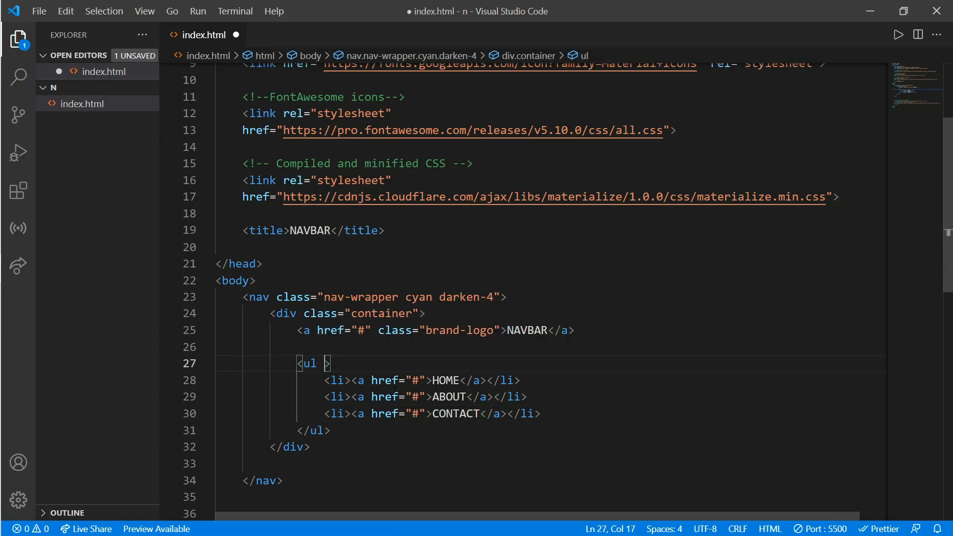
Step: Give the ul element class="right" so the links align to the navbar's right side
text(class="")
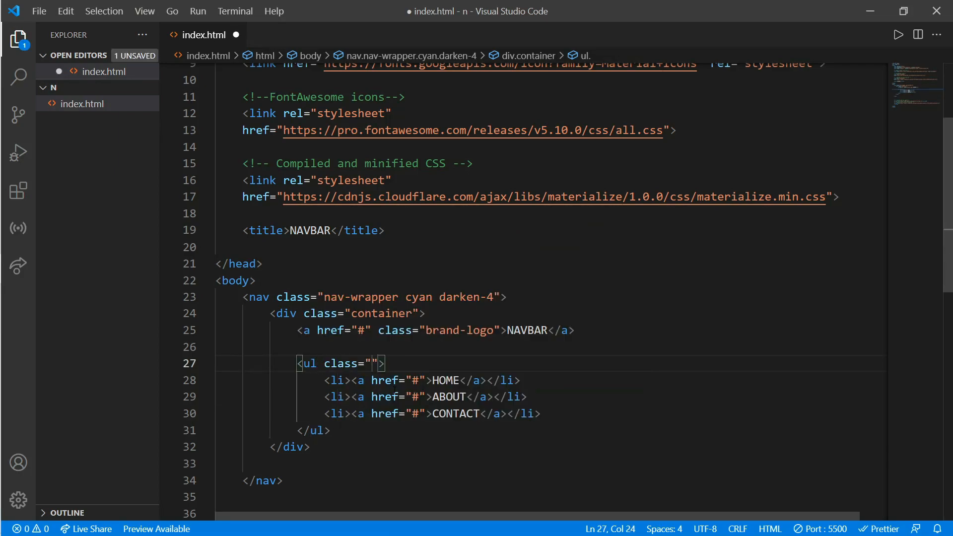
text(right)
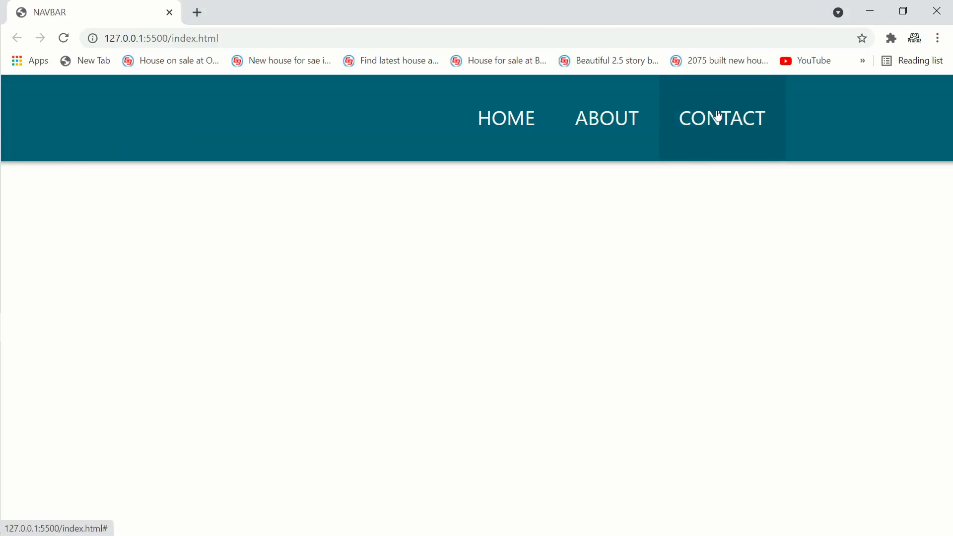
mouse_move(648, 142)
text(li)
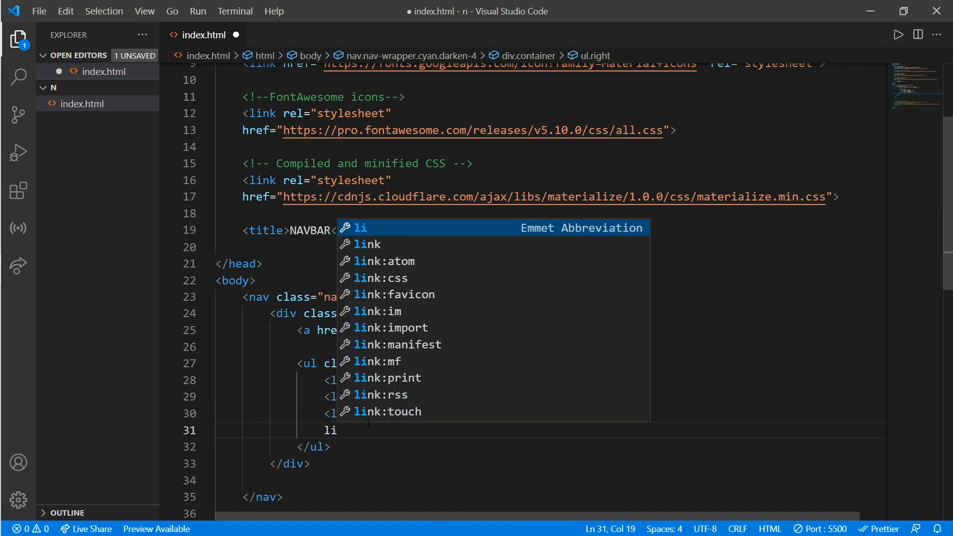
Step: Add three more link items, the first holding a material-icons element reading notifications
key(Tab)
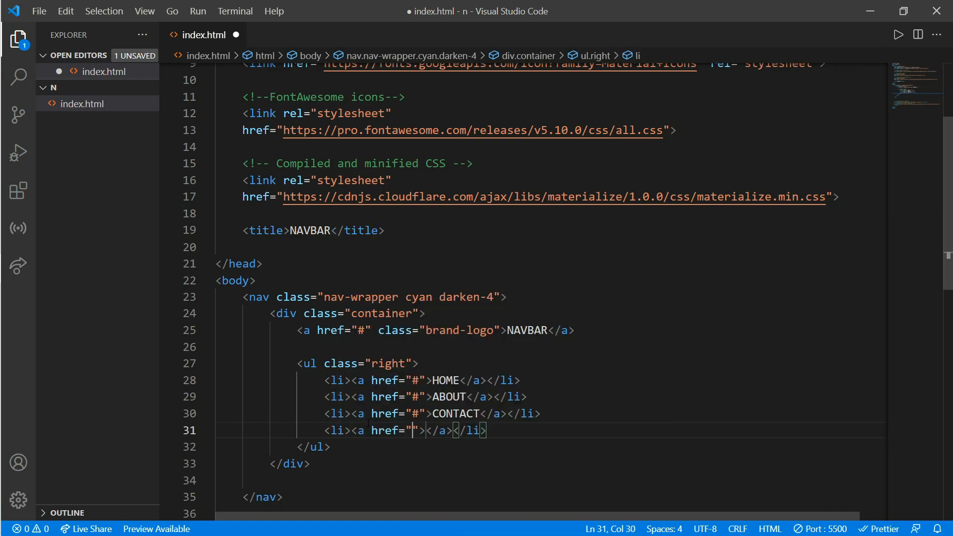
text(#)
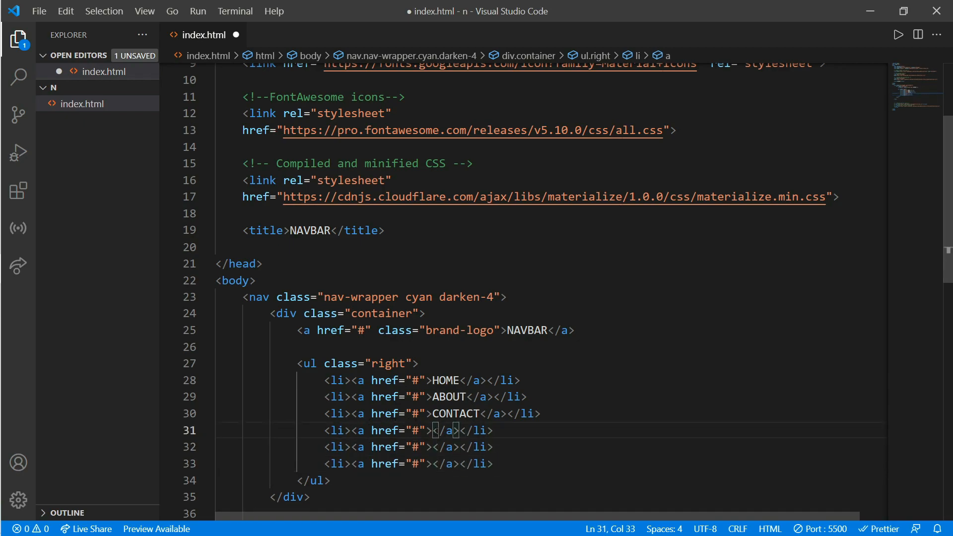
text(i.)
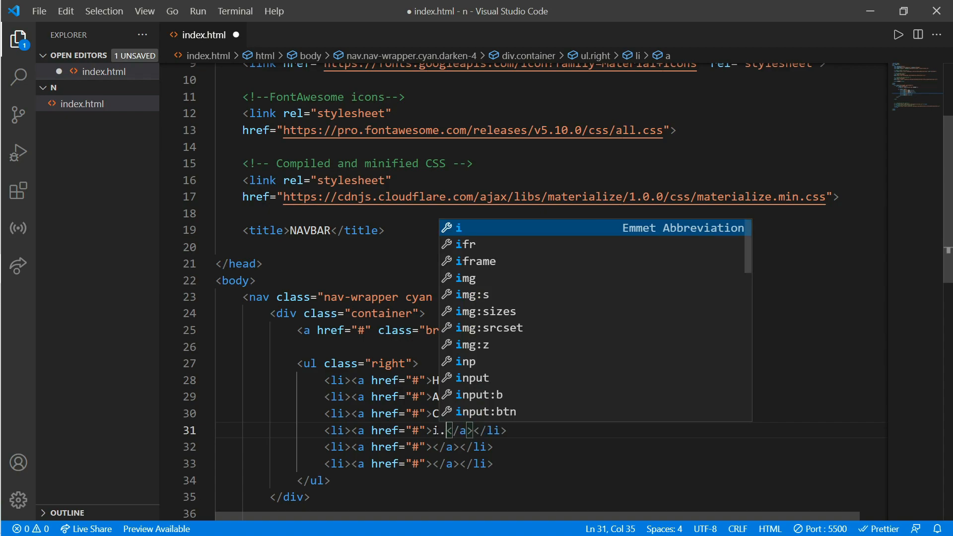
text(materi)
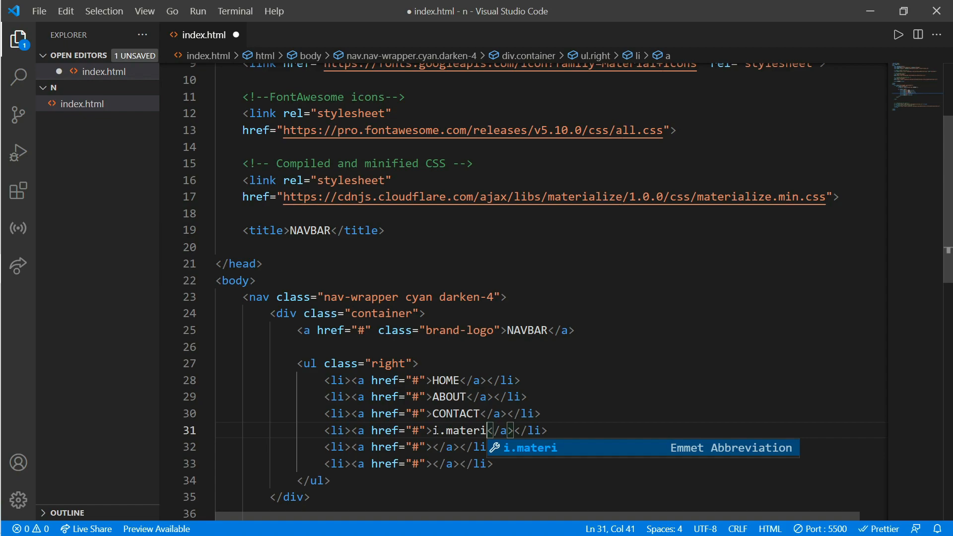
text(al-)
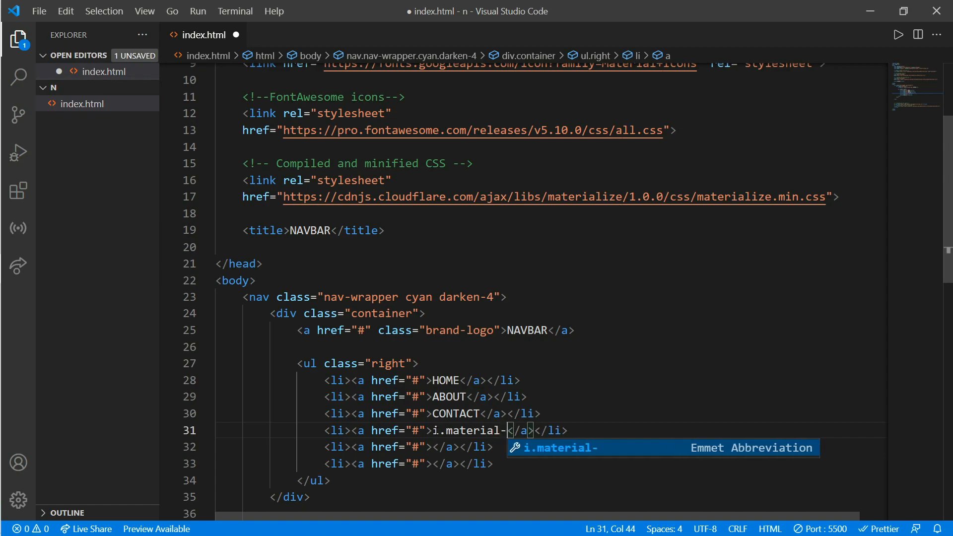
key(Tab)
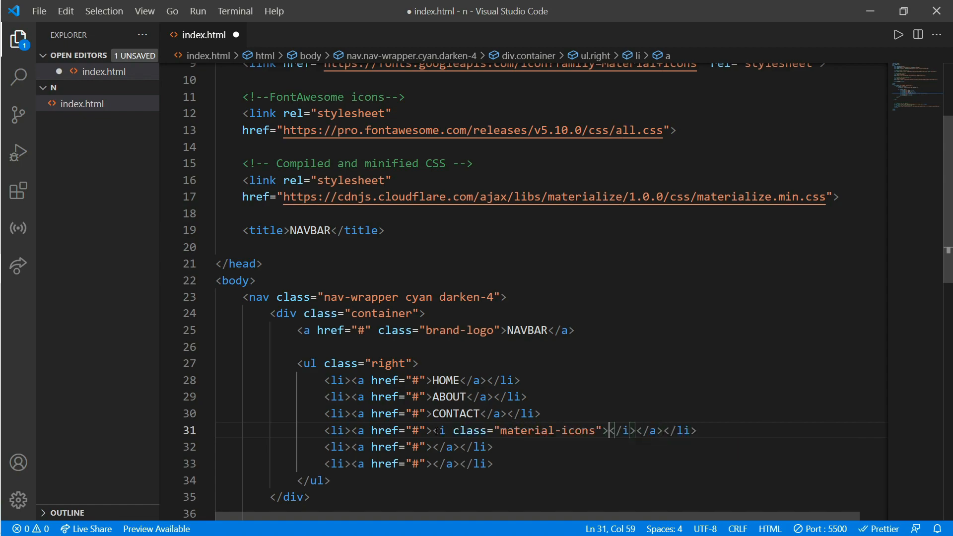
text(noti)
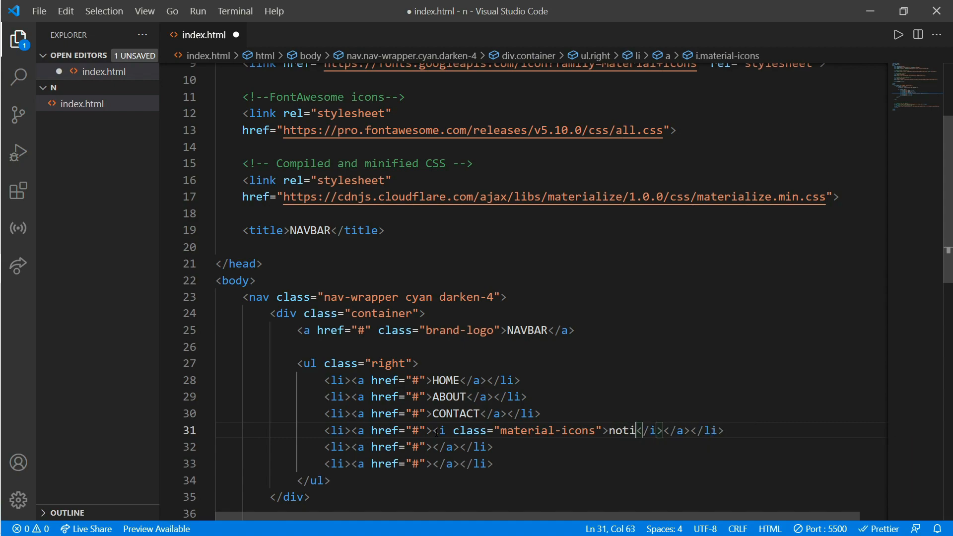
text(fication)
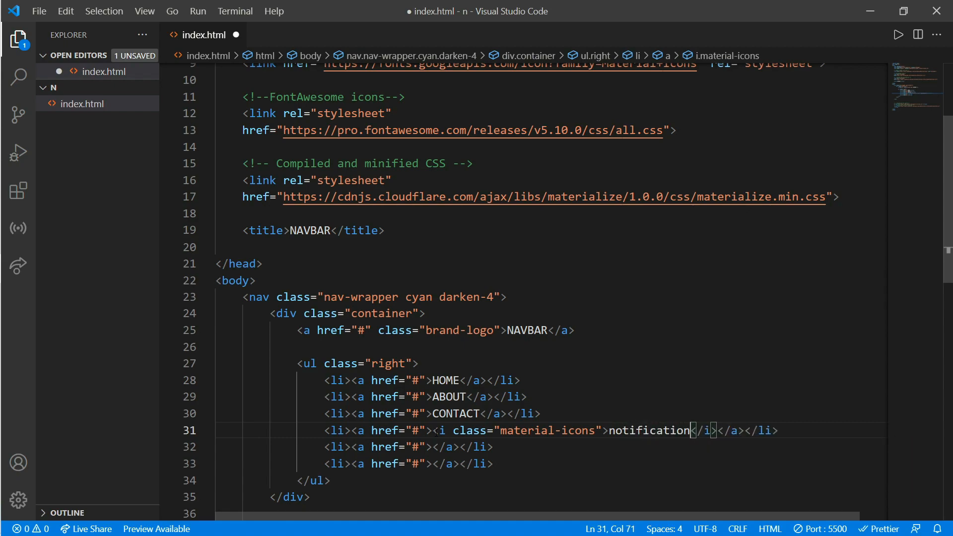
text(s)
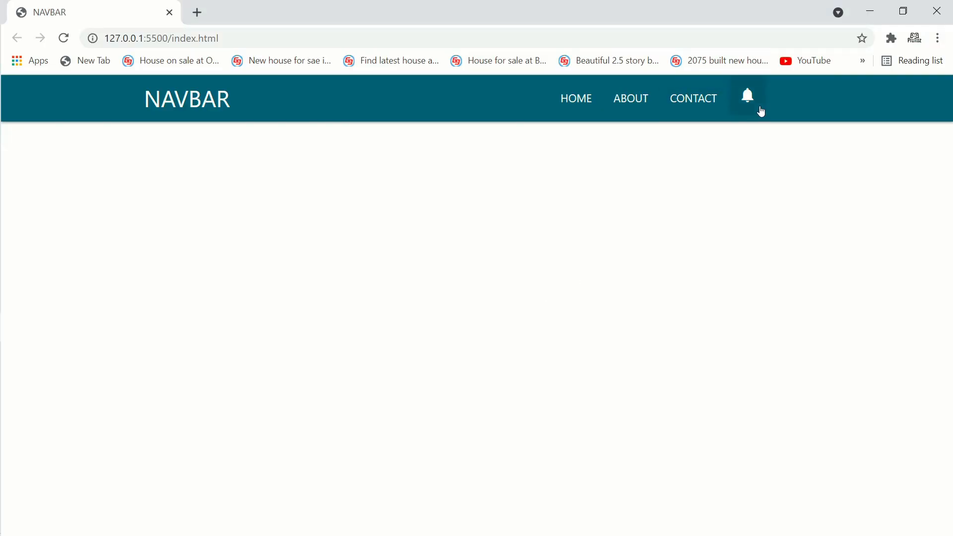
Step: Check the bell icon after CONTACT on the Live Server page in Chrome
click(746, 97)
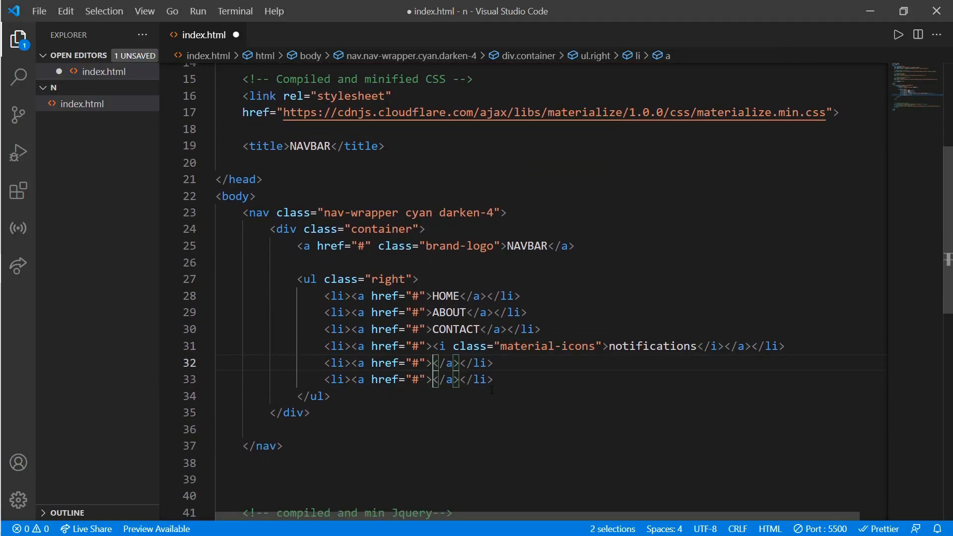
Step: Fill the two empty links with <i class="fab fa-facebook-f"> icon elements using multi-cursor
text(<i></i><)
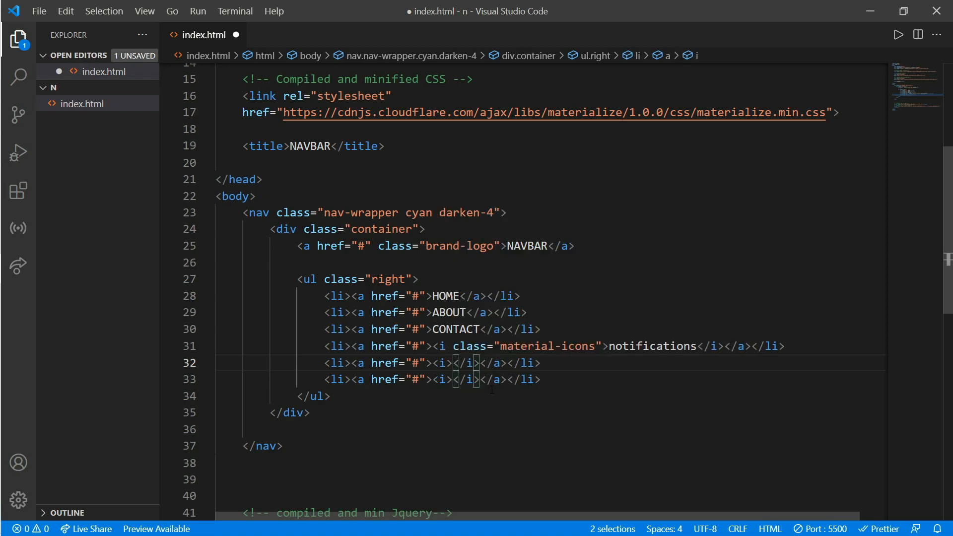
text(c)
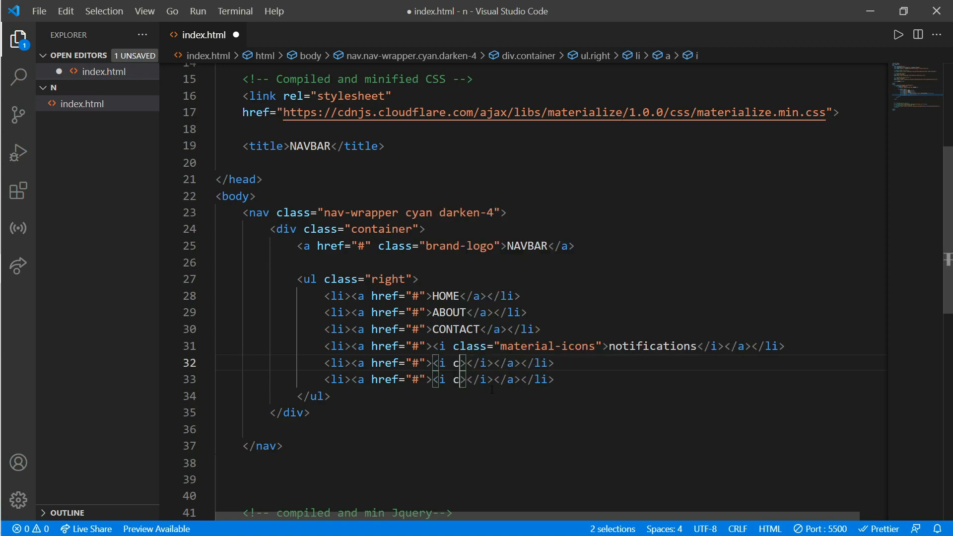
text(class="fab)
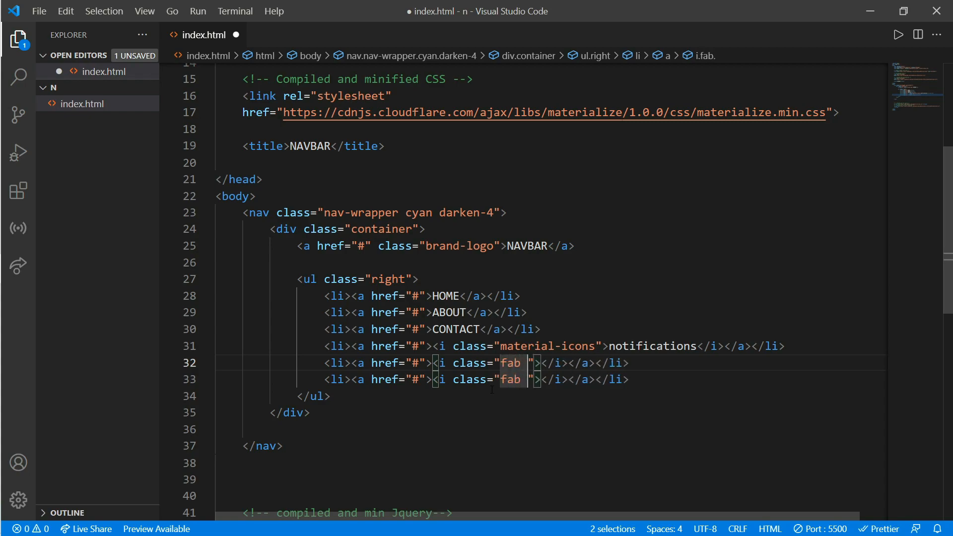
text(fa-faceb)
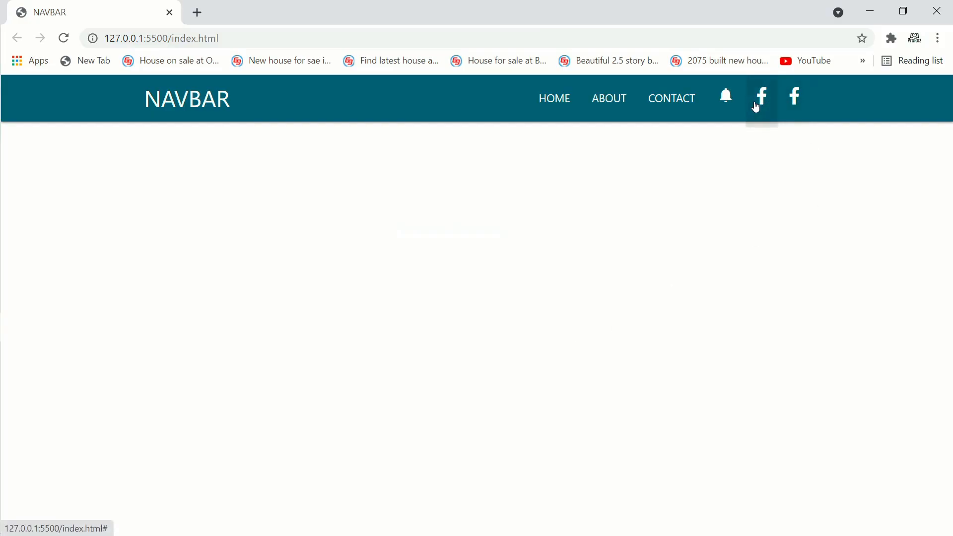
mouse_move(793, 98)
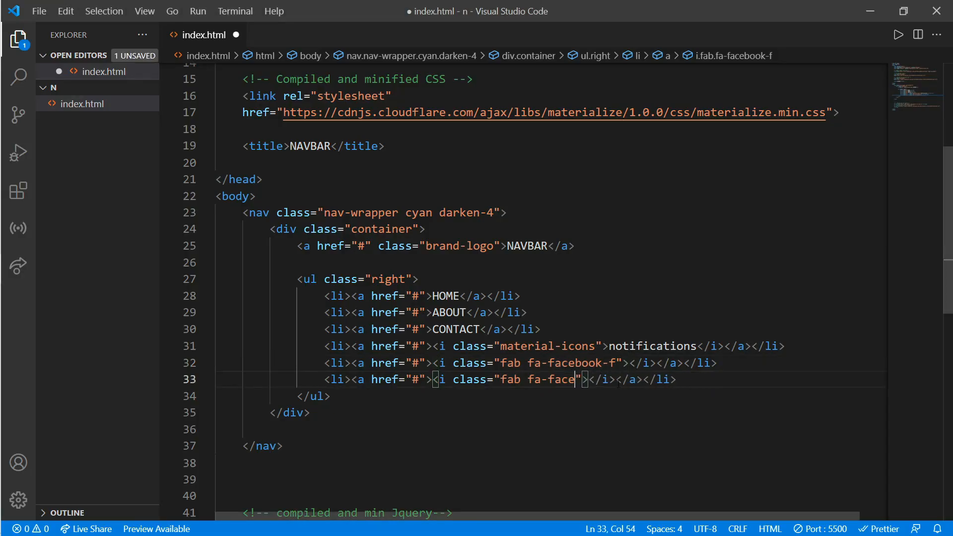
Step: Change the third icon link's class from fa-facebook-f to fa-instagram
text(instagram)
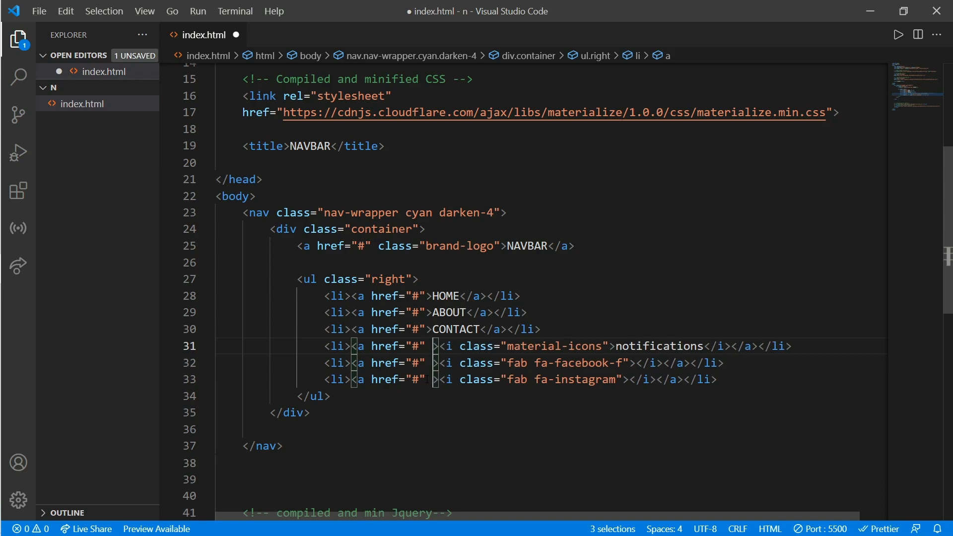
Step: Give all three icon links class="btn-floating pulse" and save the file
text(class="")
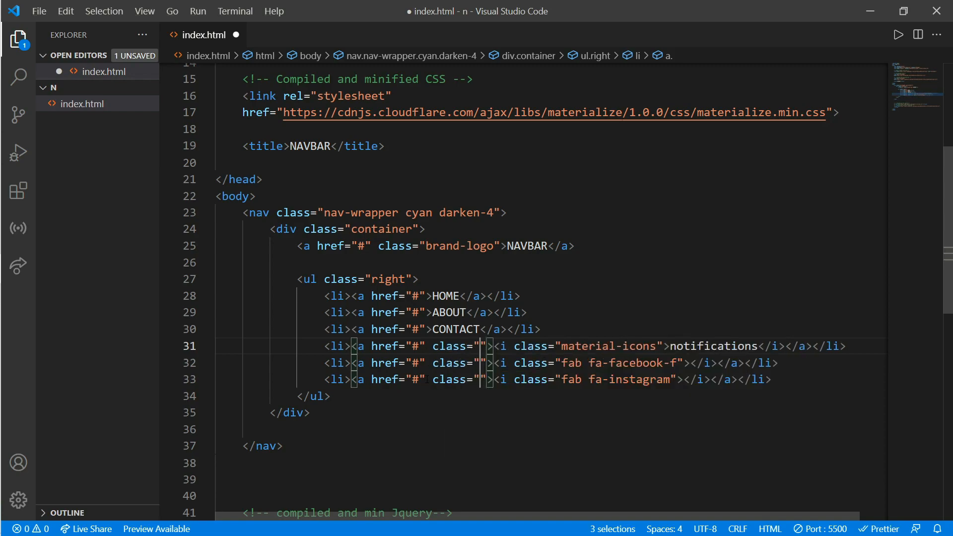
text(btn-floating)
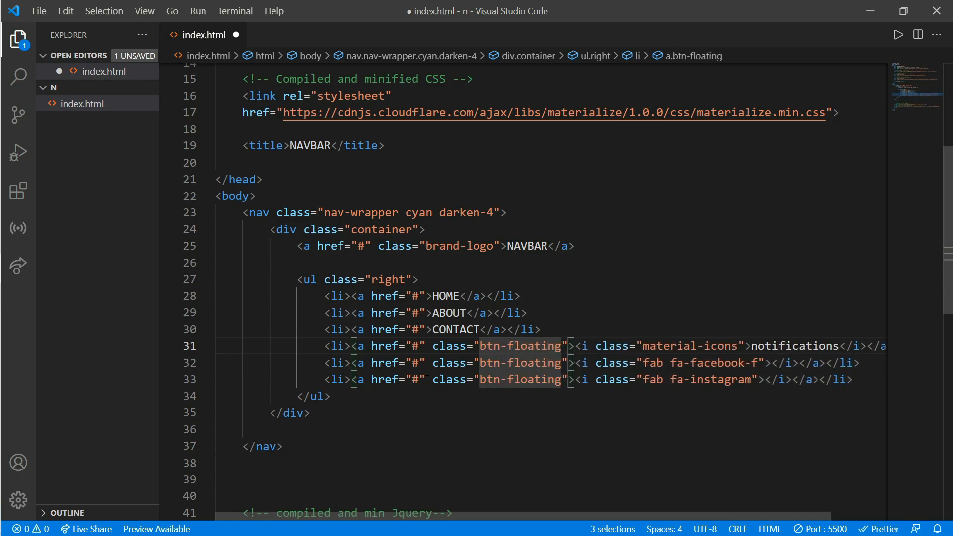
text(pulse)
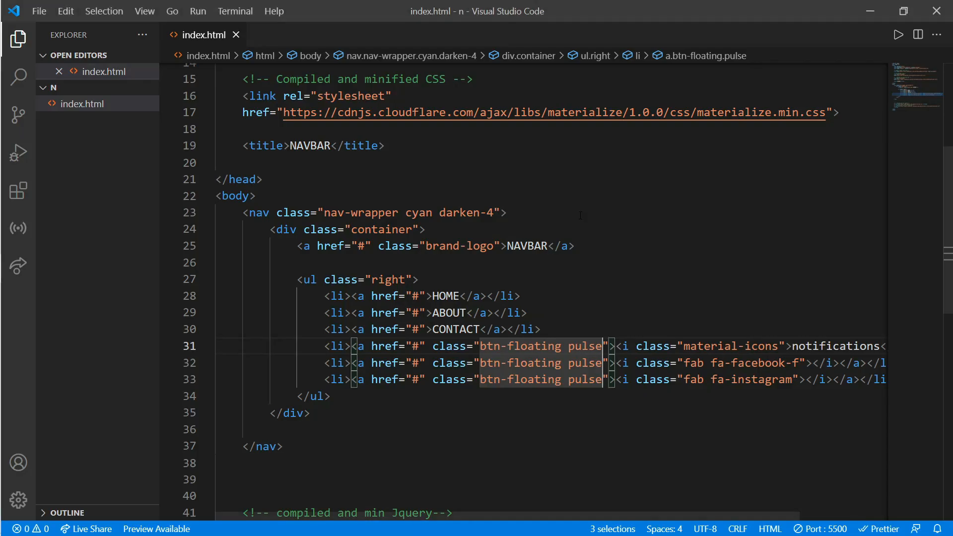
click(543, 329)
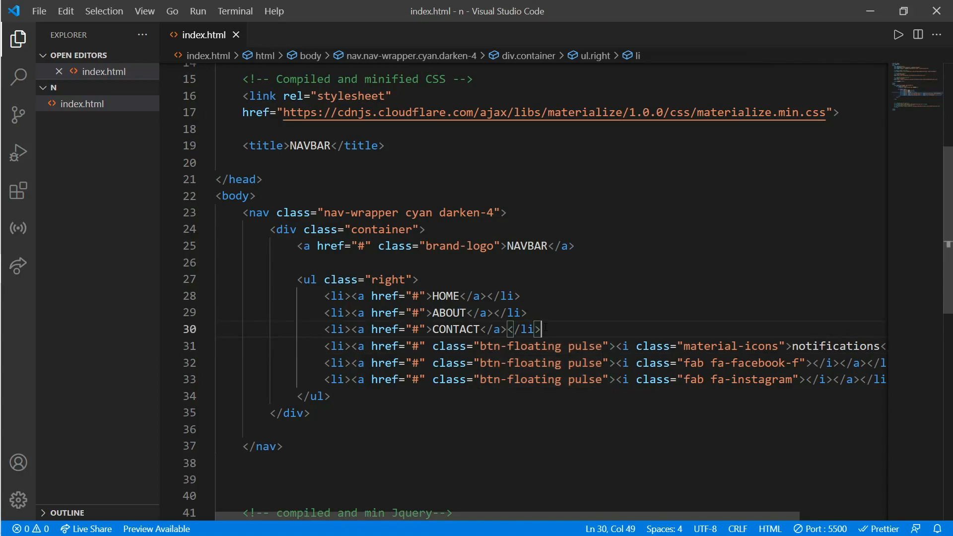
Step: Colour the three pulsing buttons yellow, blue and orange darken-3
text(yellow)
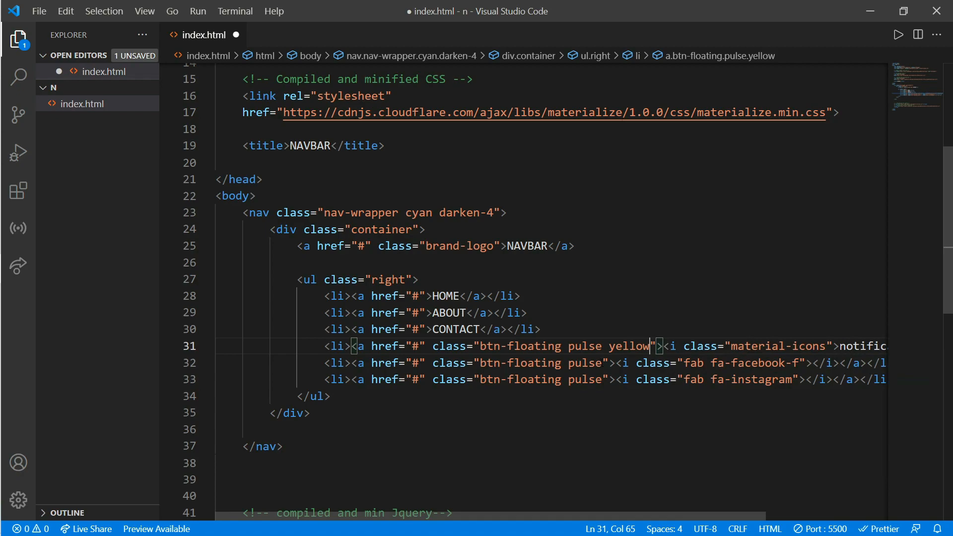
text(blue)
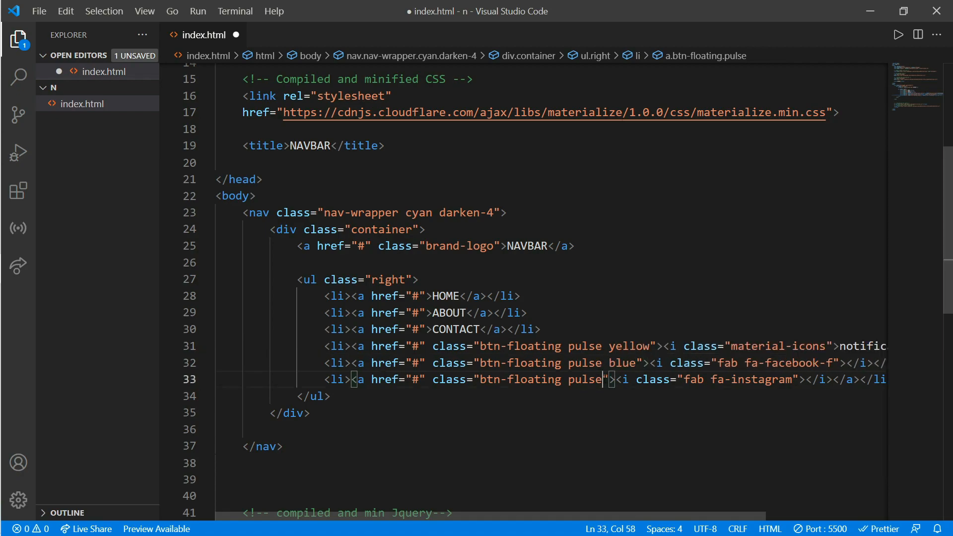
text(orange)
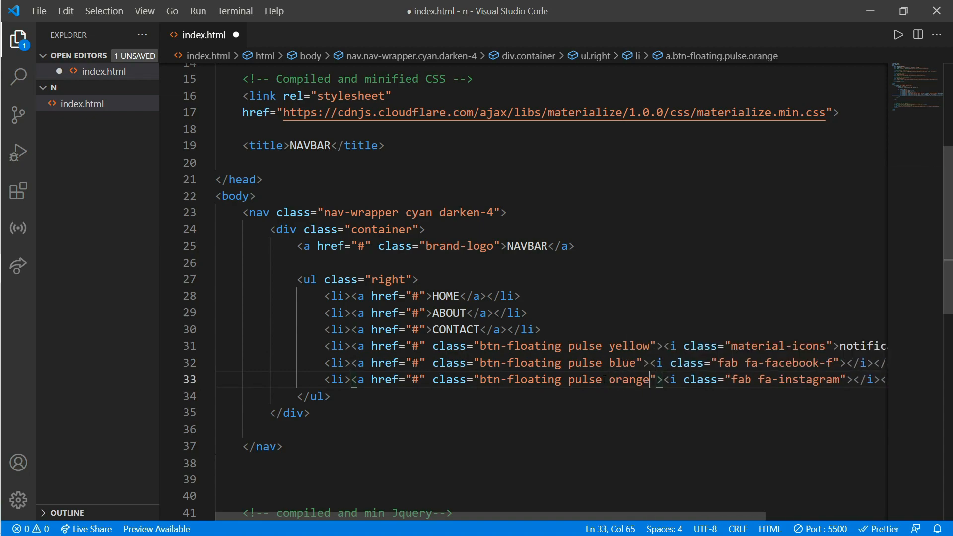
text(darken-3)
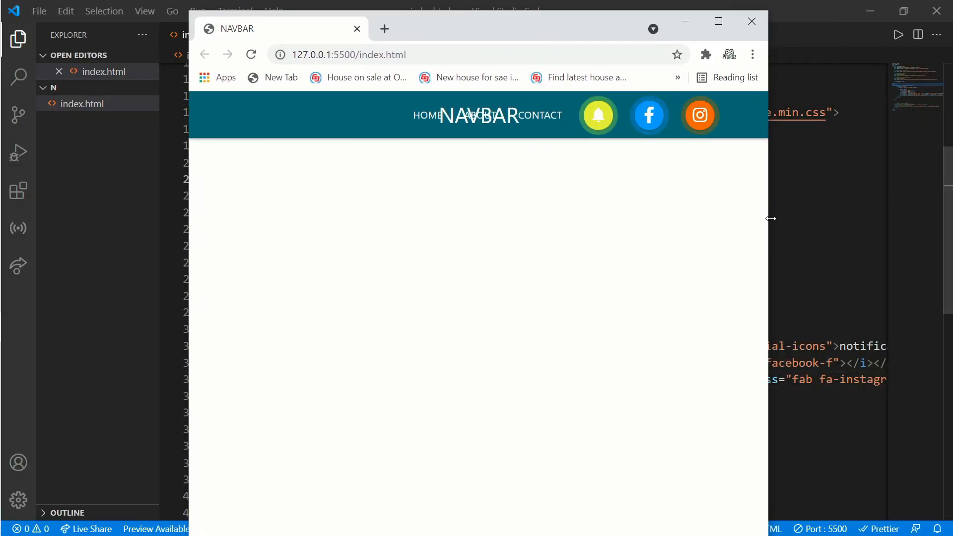
Step: Resize the Chrome window to check how the navbar behaves at narrow widths
drag(770, 219, 673, 219)
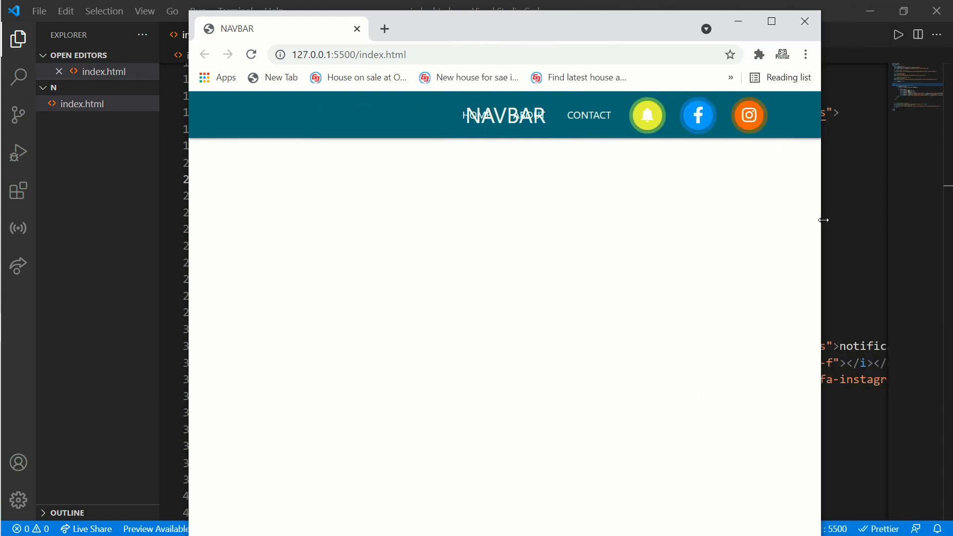
drag(823, 221, 675, 225)
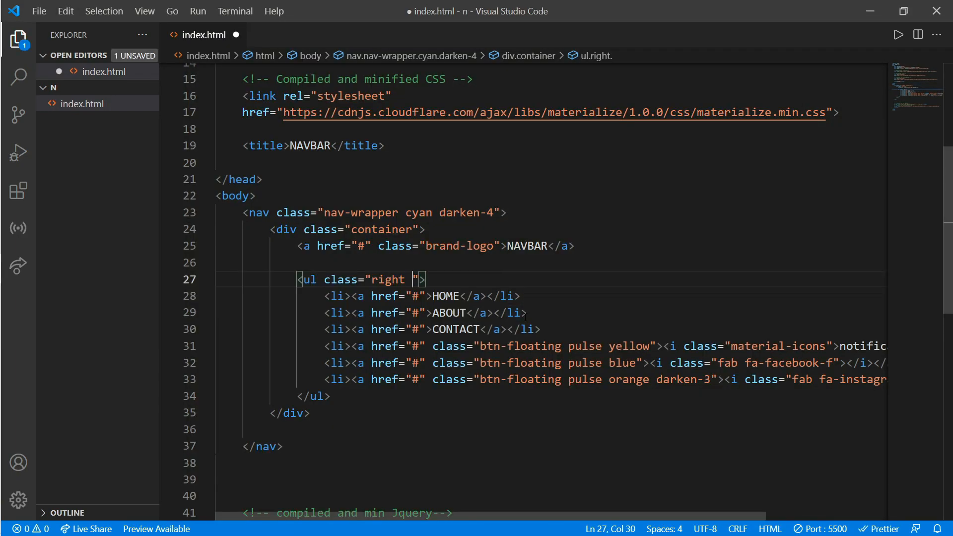
Step: Add hide-on-med-and-down to the right link list so it hides on smaller screens
text(hide-on-med-and-down)
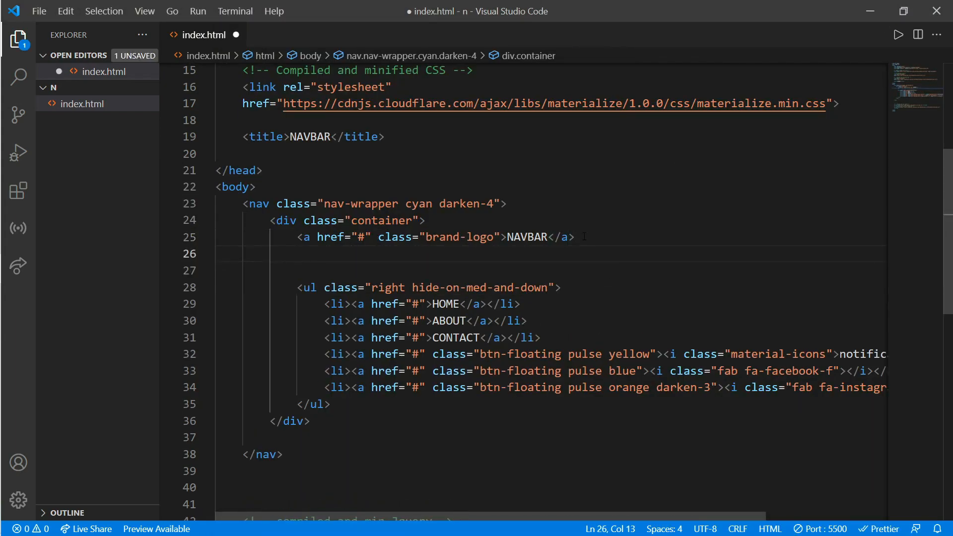
Step: Add an <a href="#" class="sidenav-trigger"> link below the brand logo
text(<a href="#"></a>)
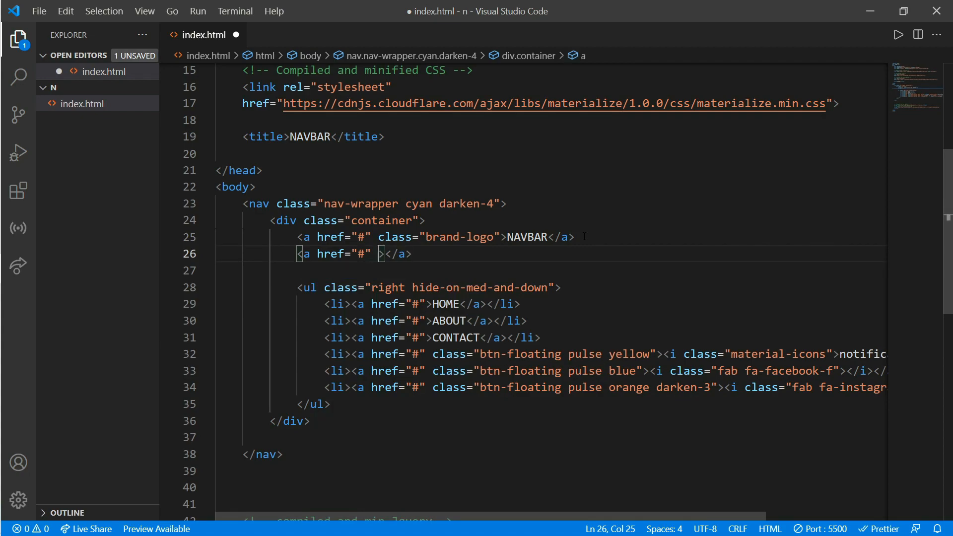
text(class="s")
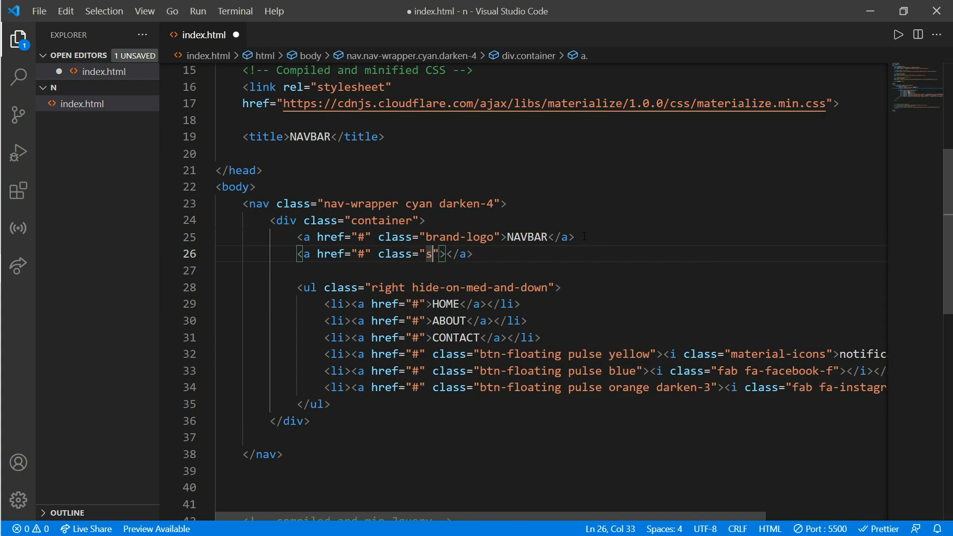
text(idenav)
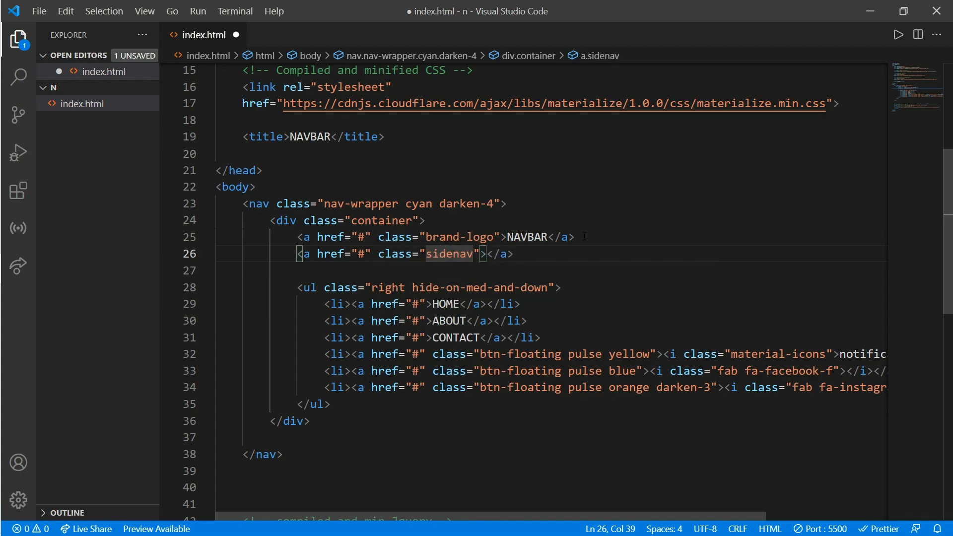
text(-trigger)
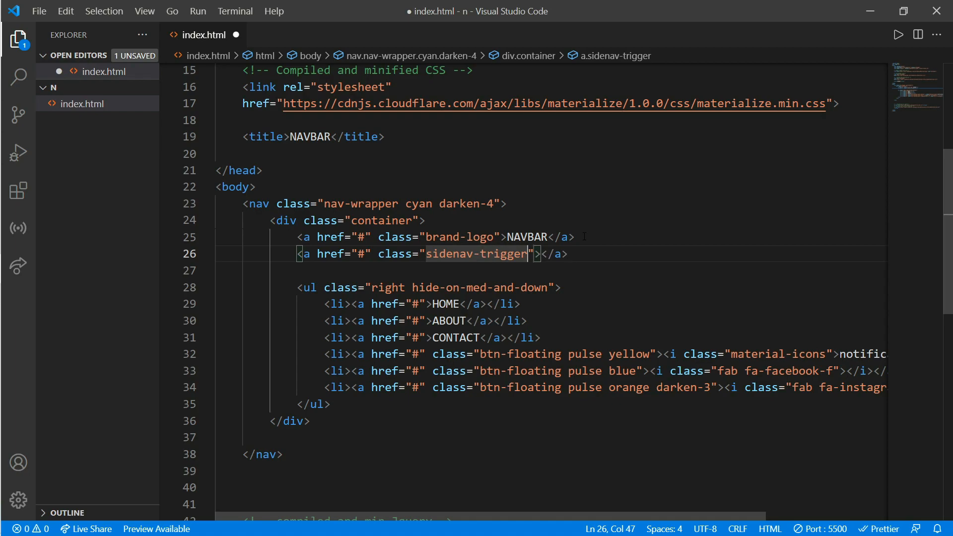
Step: Place a material-icons element with the text menu_open inside the trigger link
text(i)
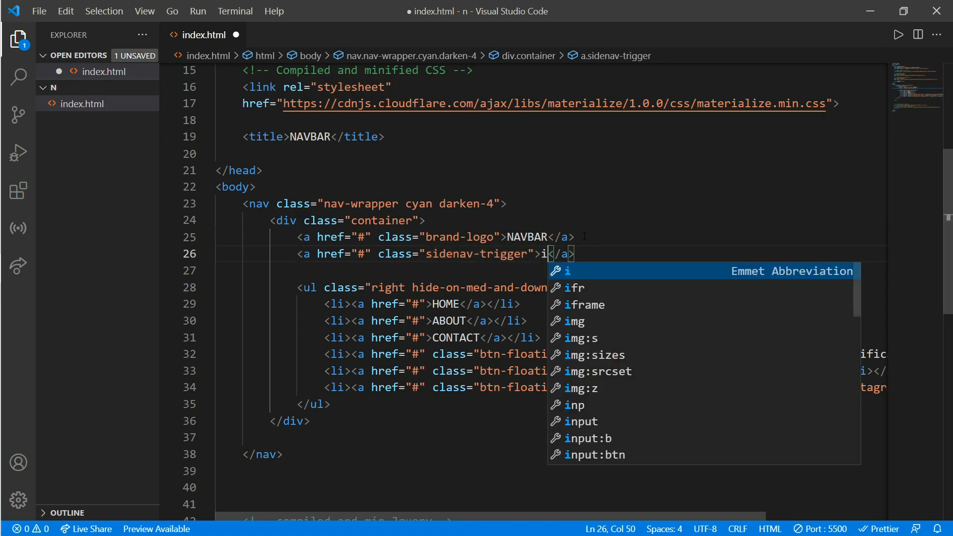
text(.materia)
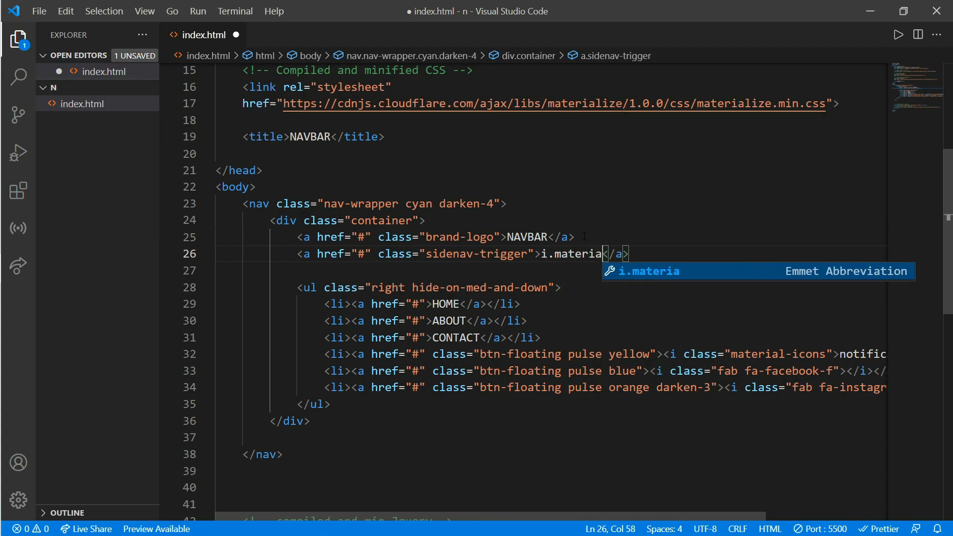
text(l-icons">m</i>)
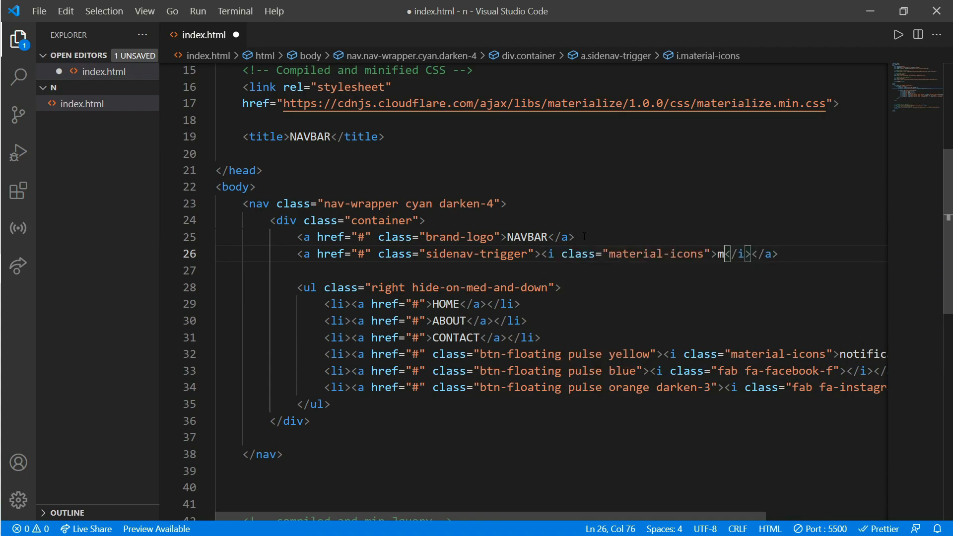
text(enu_o)
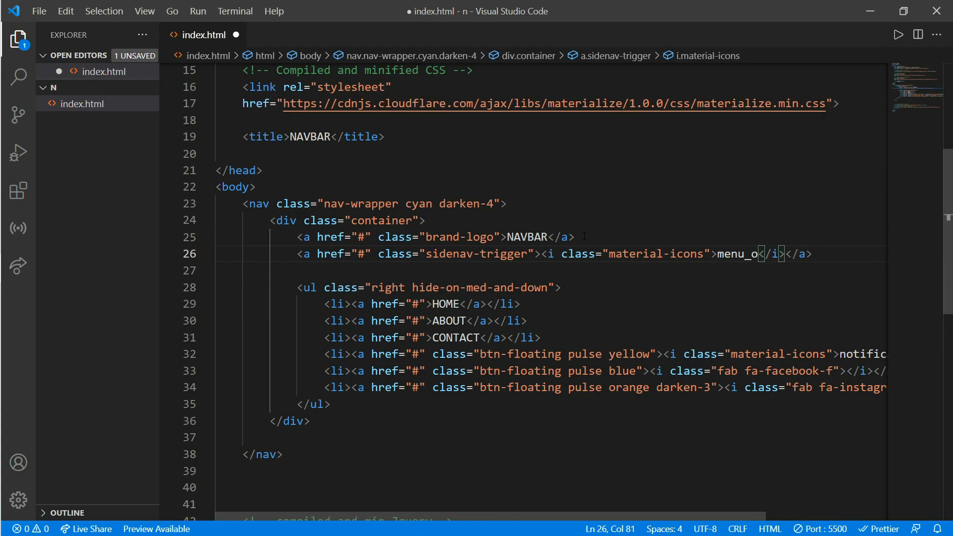
text(pen)
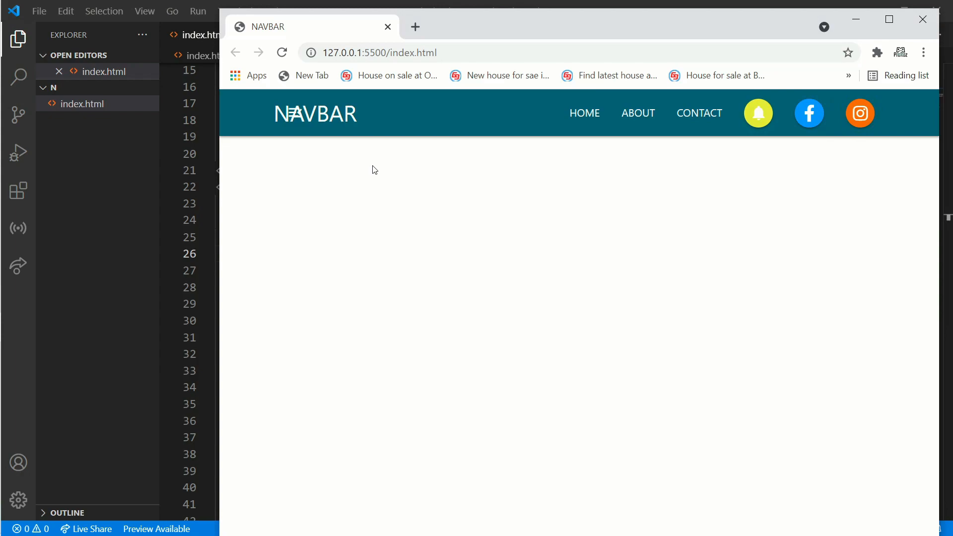
mouse_move(938, 249)
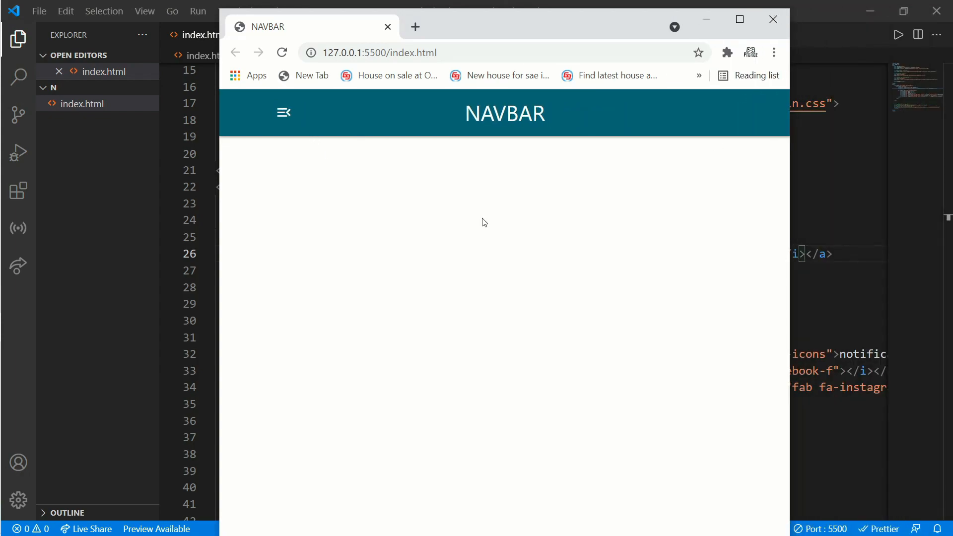
Step: Return to the VS Code editor below the link list after checking the mobile layout
click(282, 113)
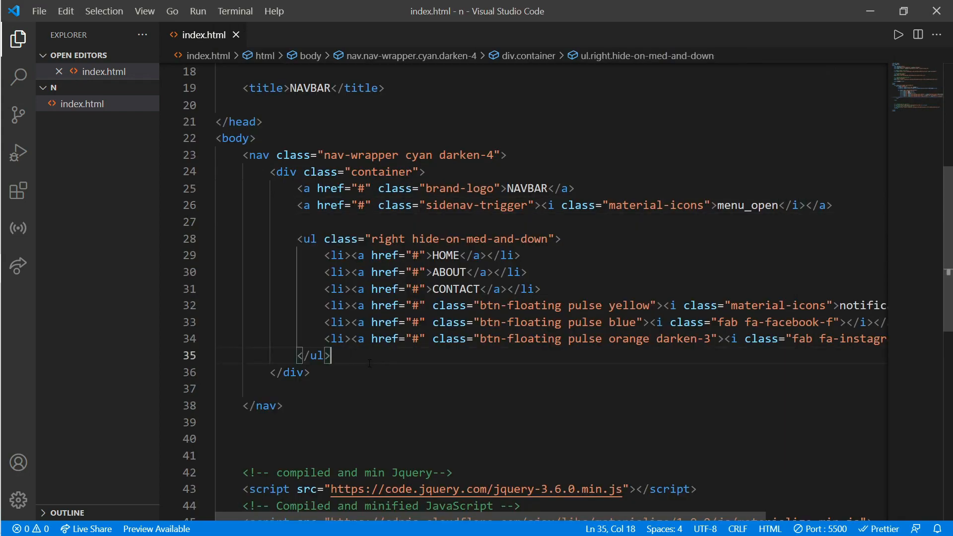
Step: Add a <ul class="sidenav" id="mob"> list below the desktop link list
key(Enter)
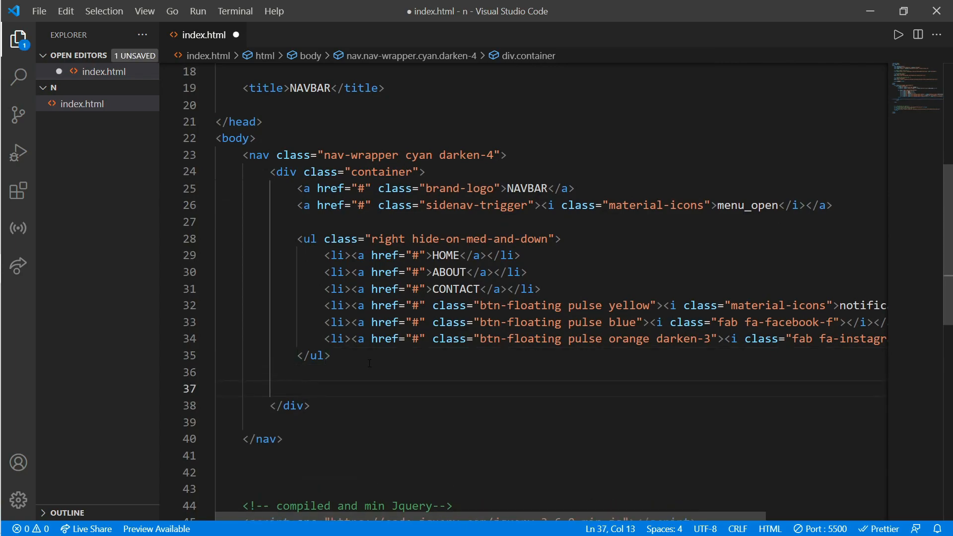
text(ul)
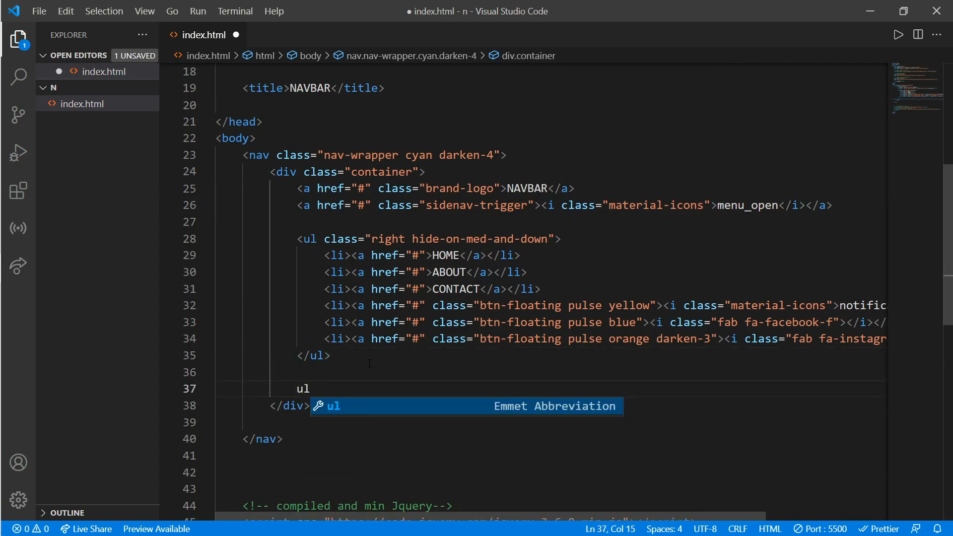
key(Tab)
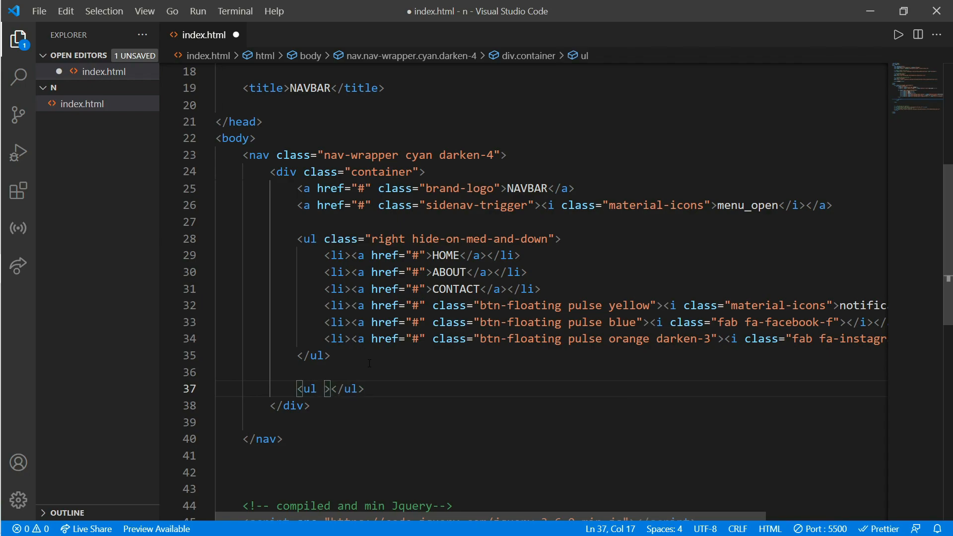
text(class="sid")
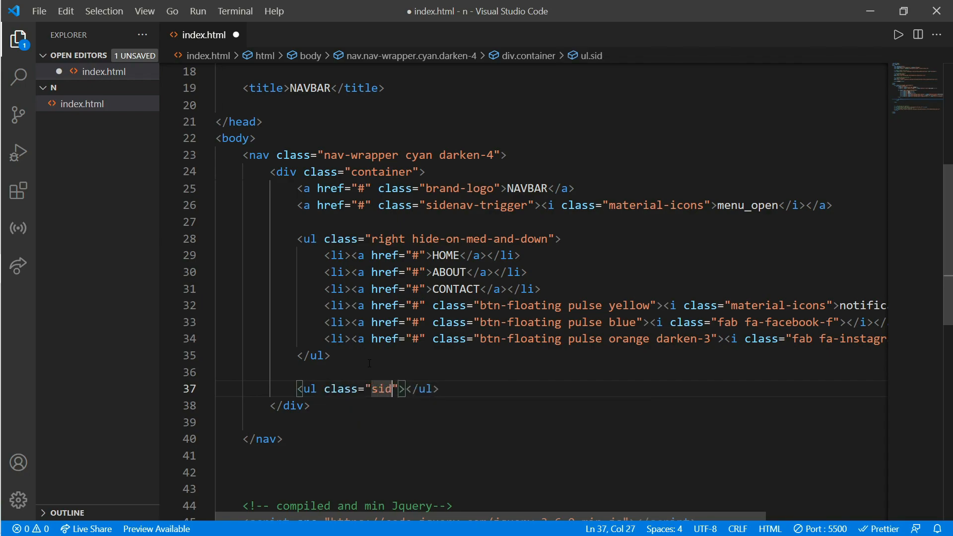
text(enav" id=)
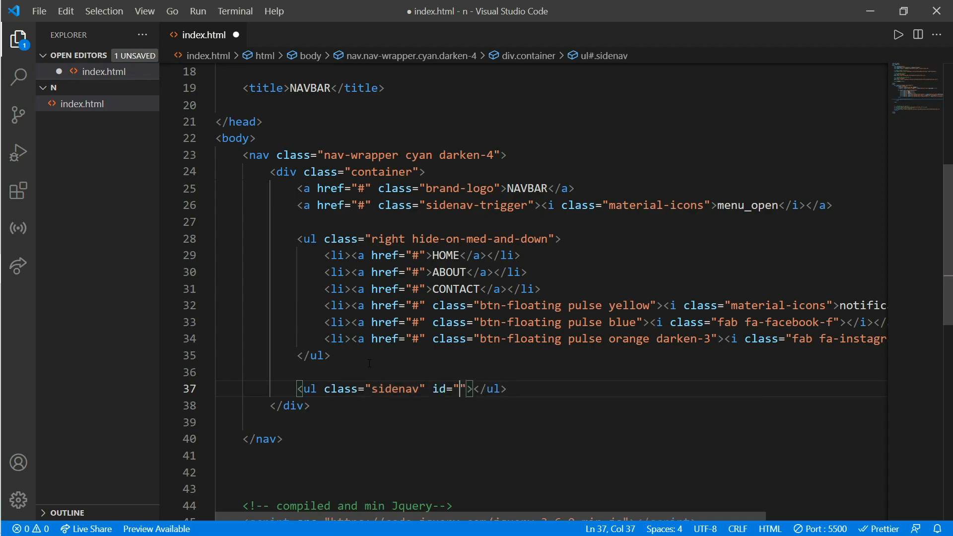
text(mob)
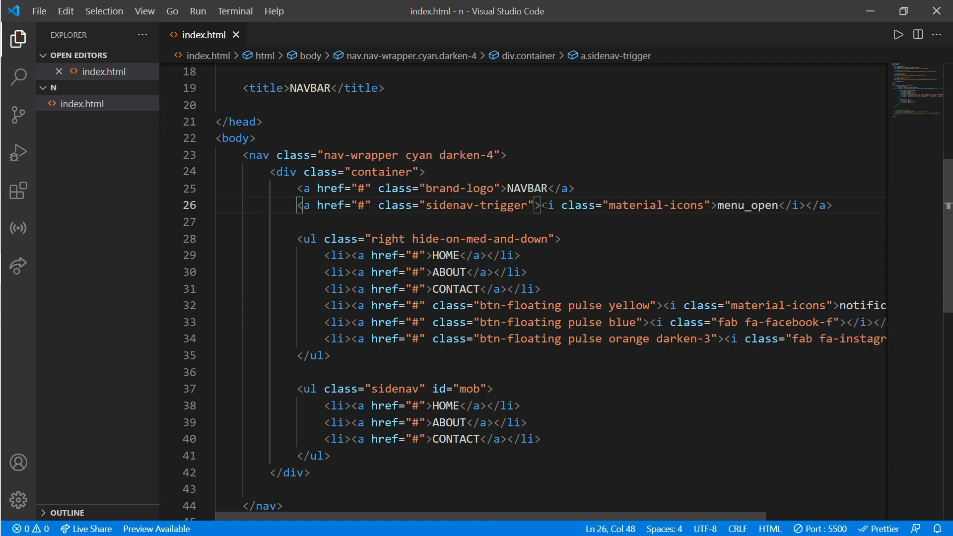
Step: Give the sidenav-trigger anchor data-target="mob" so the menu icon opens the sidenav
key(Enter)
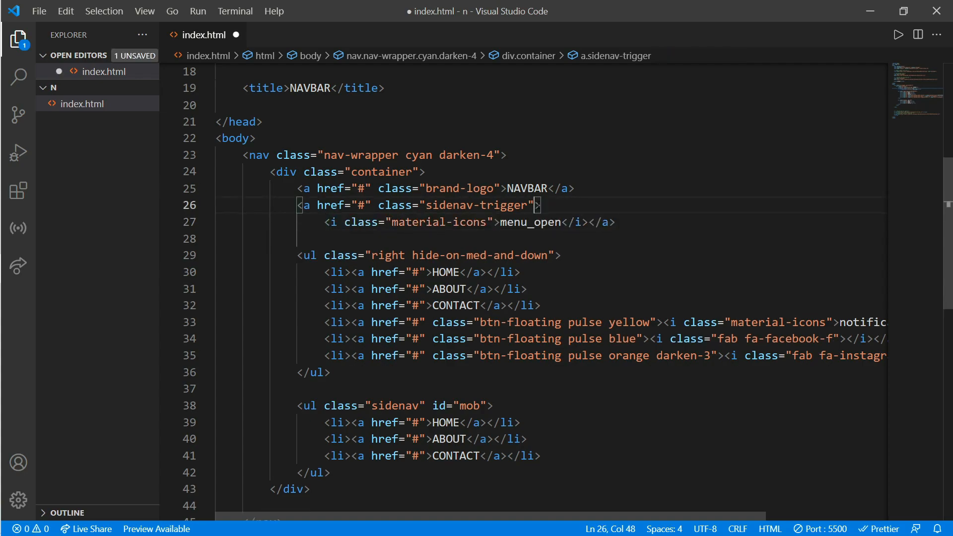
text(data-targe)
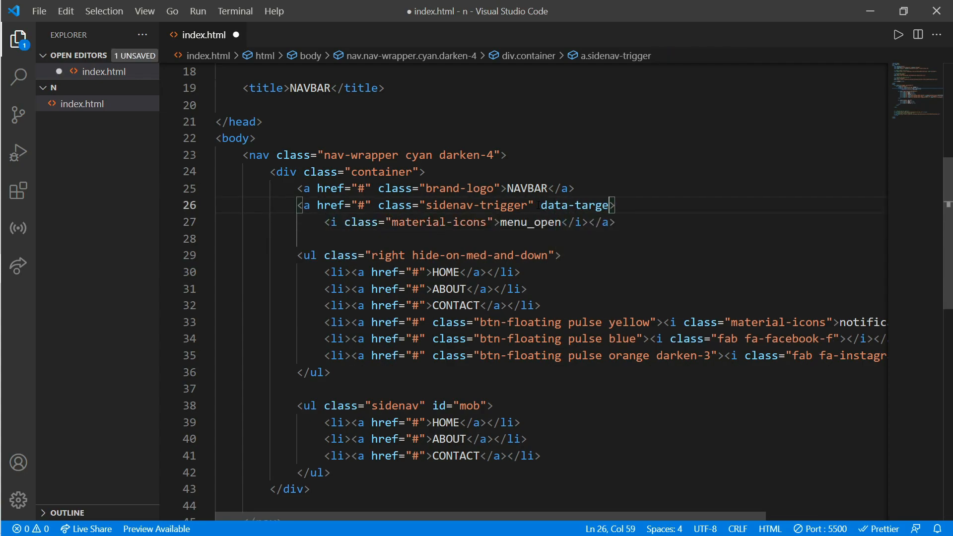
text(t=)
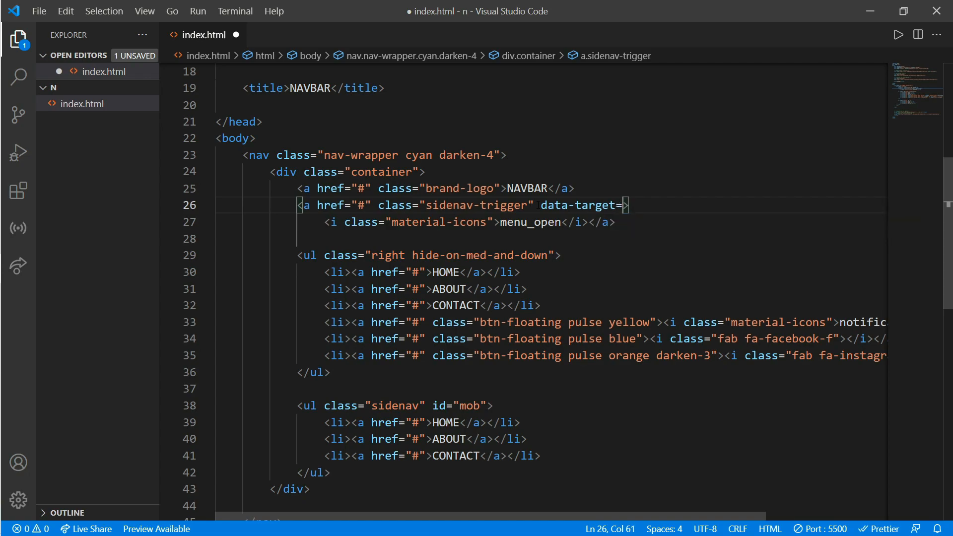
text("mob)
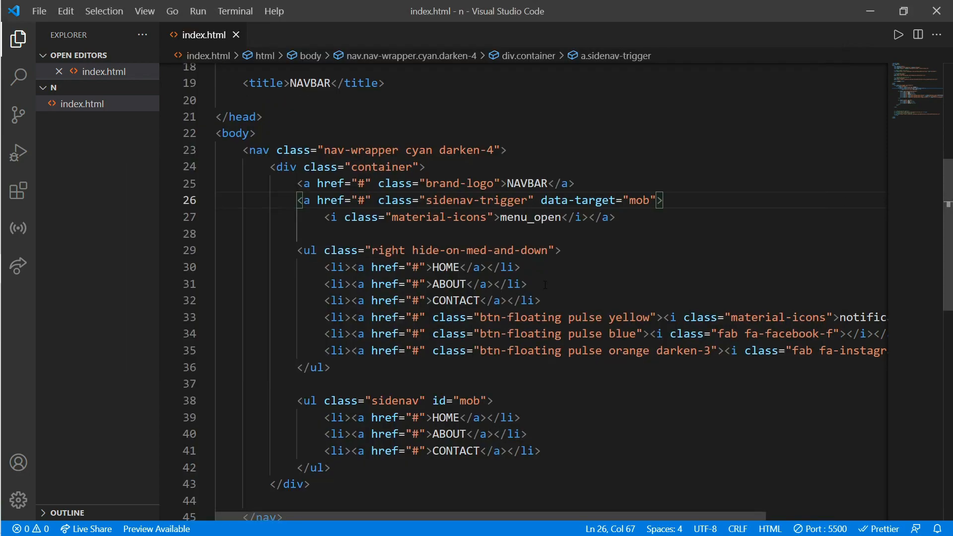
scroll(down, 3)
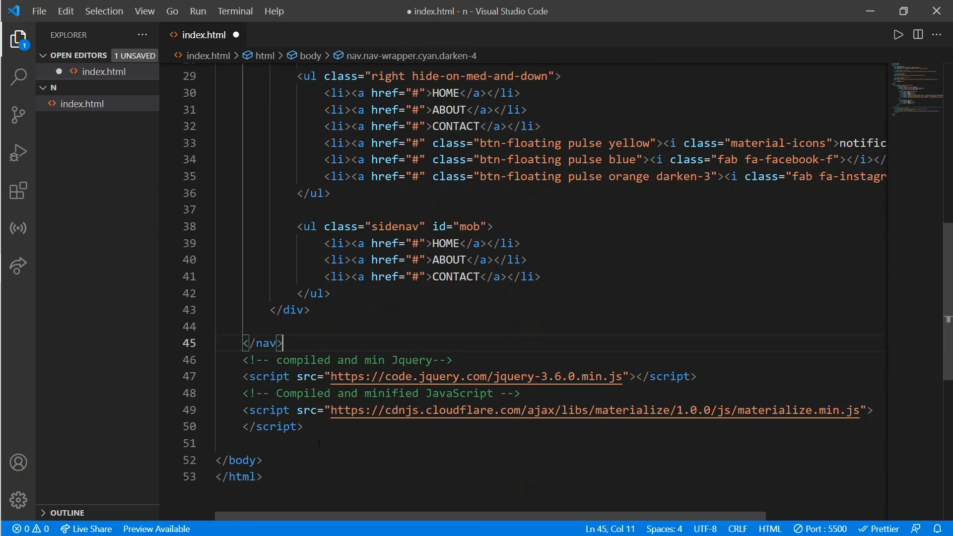
Step: Add a script block containing a jQuery $(document).ready(function(){ ... }) wrapper
key(Enter)
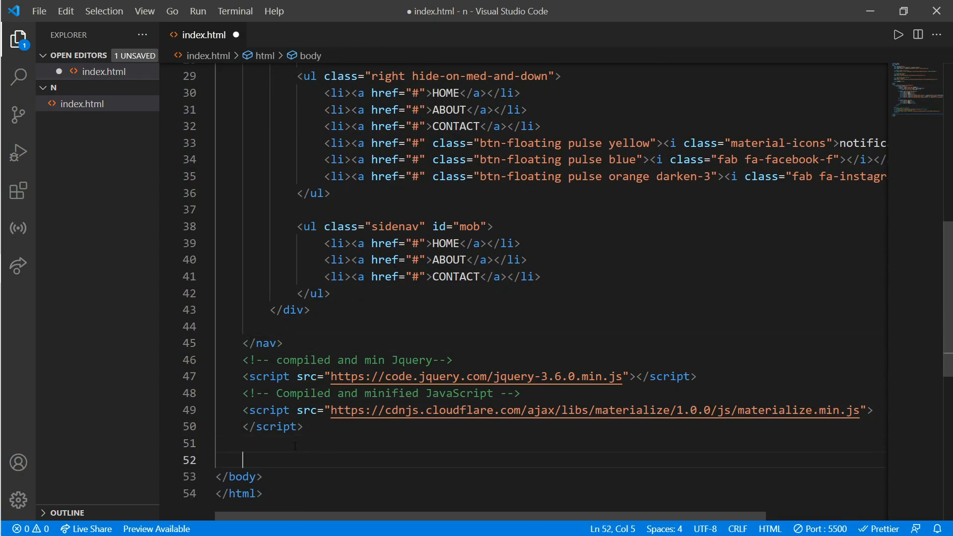
text(scr)
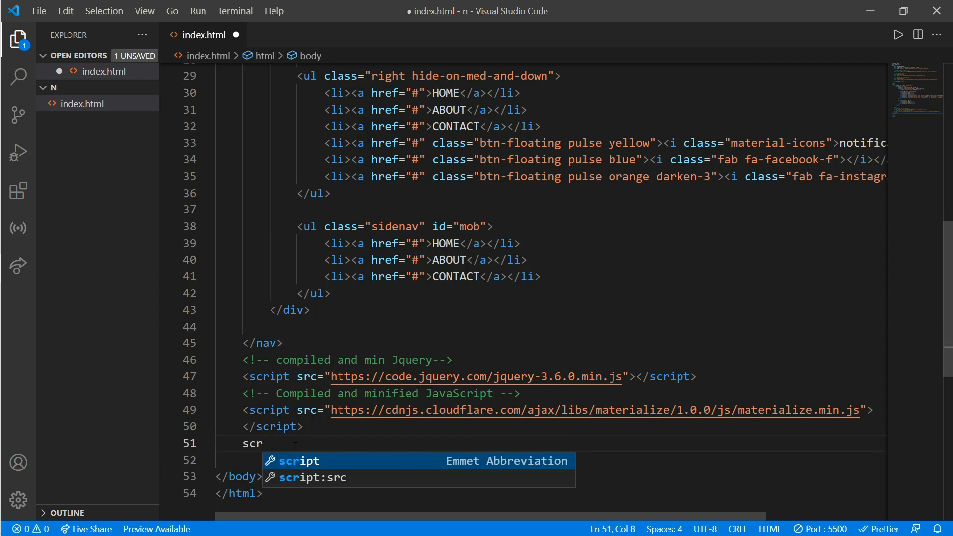
key(Tab)
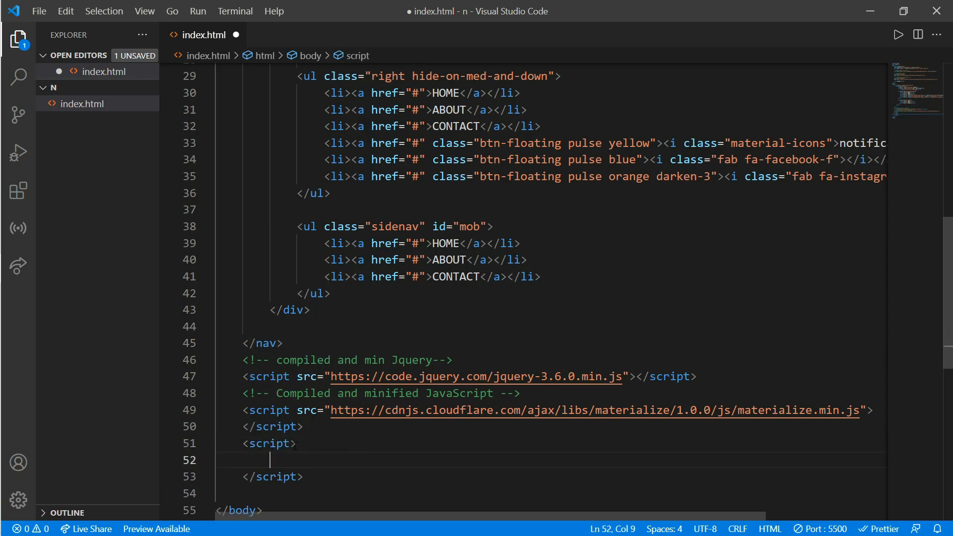
text($(d)
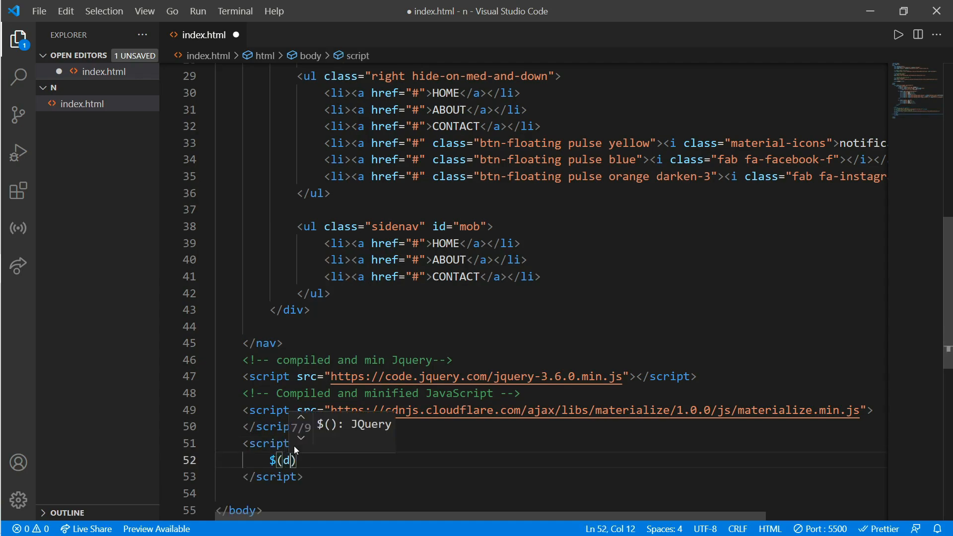
text(ocument)
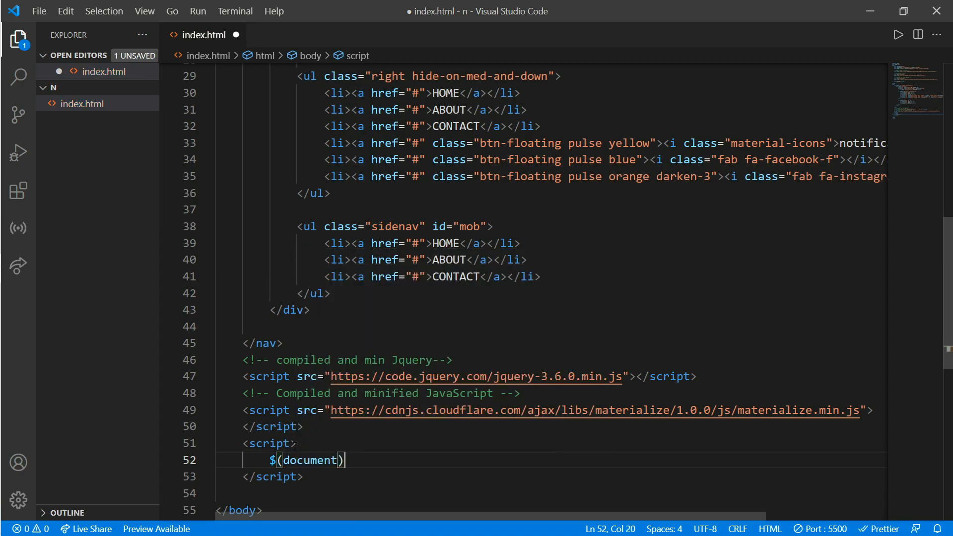
text(.)
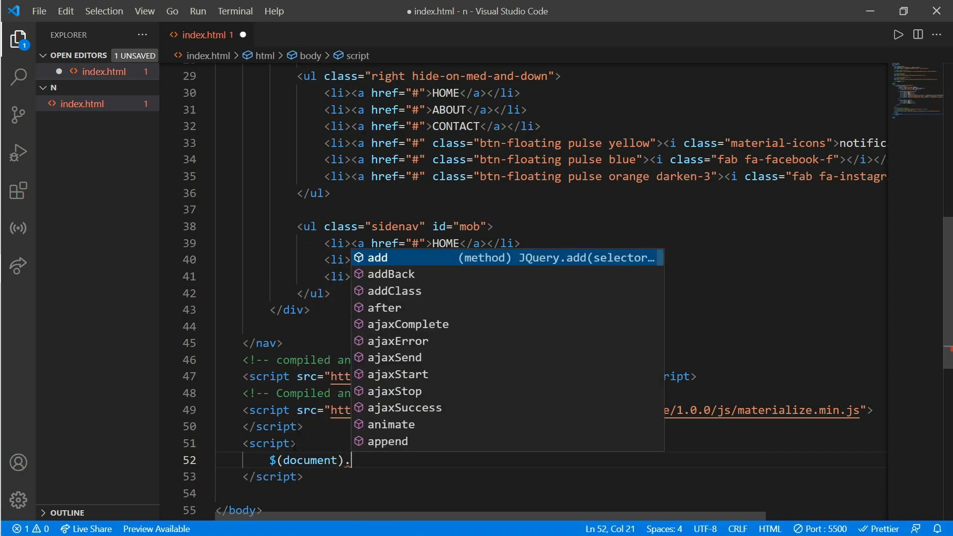
text(ready)
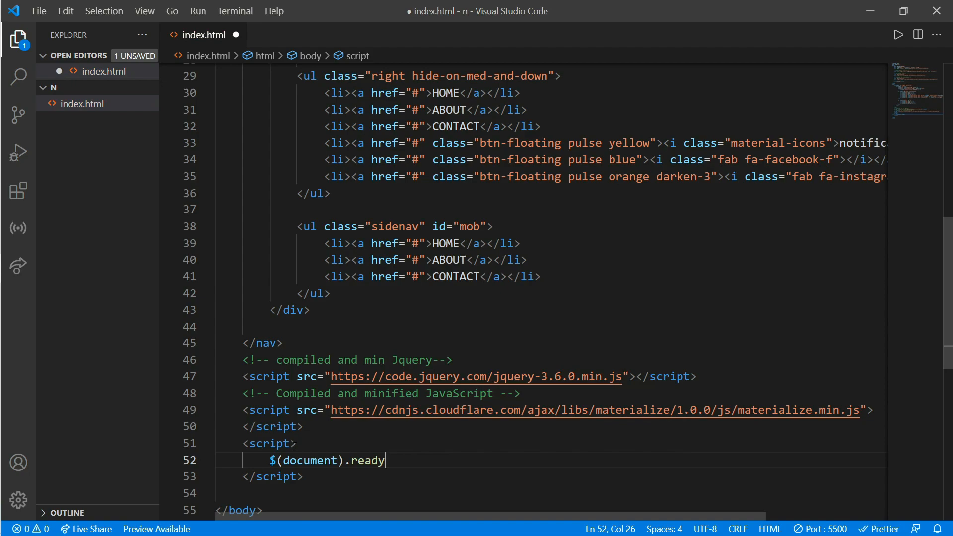
text((function(){)
text($)
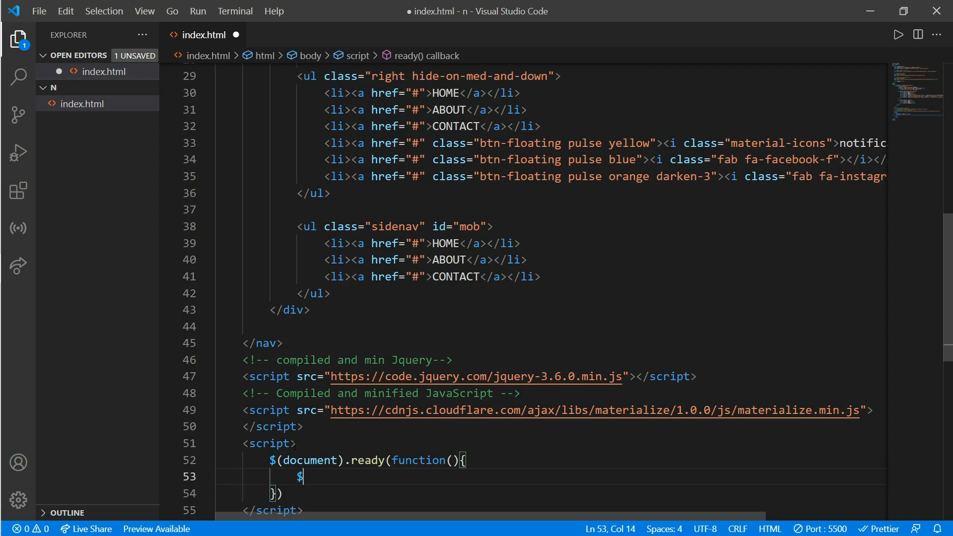
Step: Initialise the sidenav with $('.sidenav').sidenav(); and save the page
text(('.side')
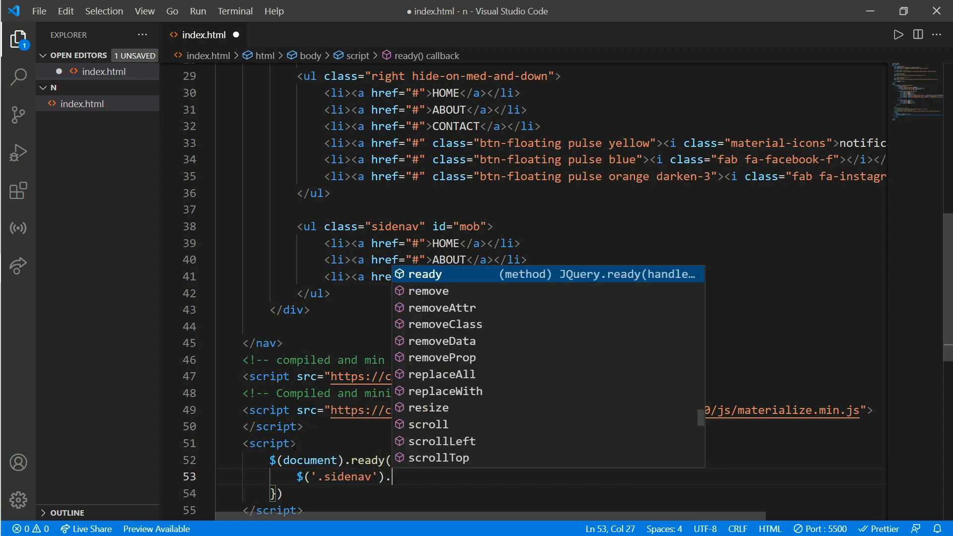
text(sidenav)
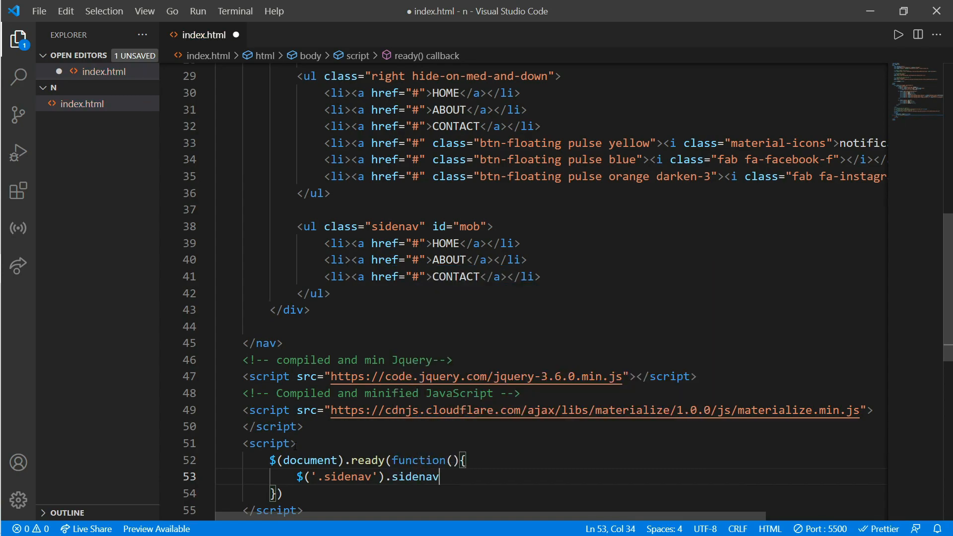
text(();)
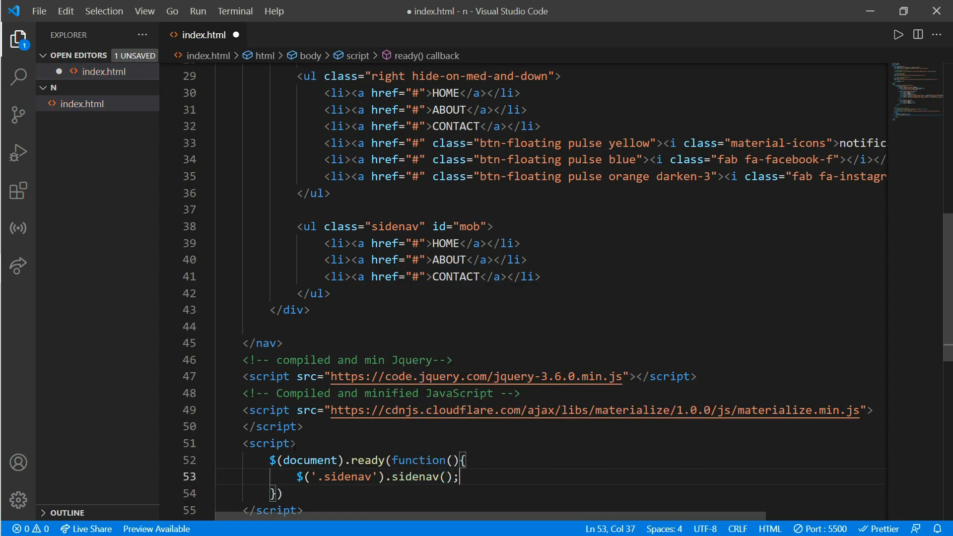
key(ctrl+s)
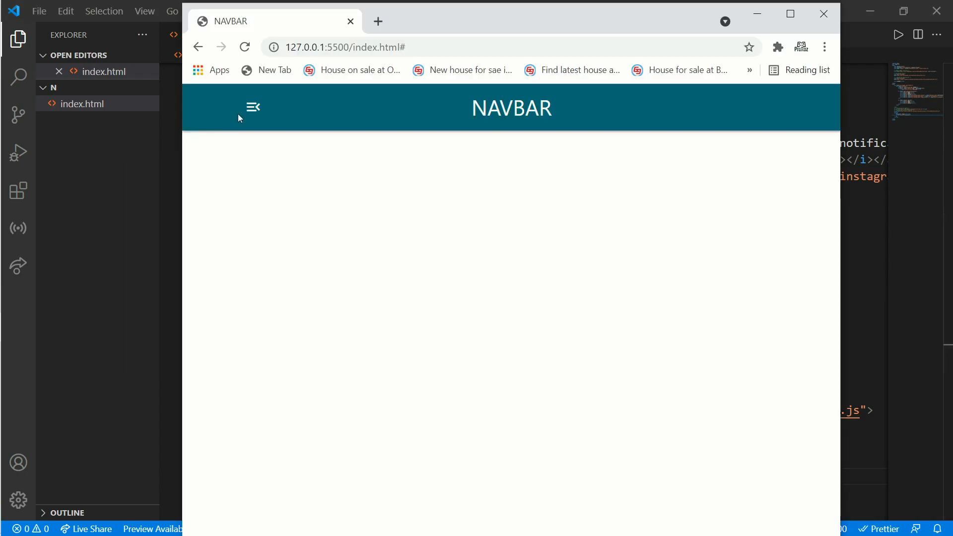
Step: Open the side menu from the menu icon, close it, and reopen it in a narrower window
click(252, 108)
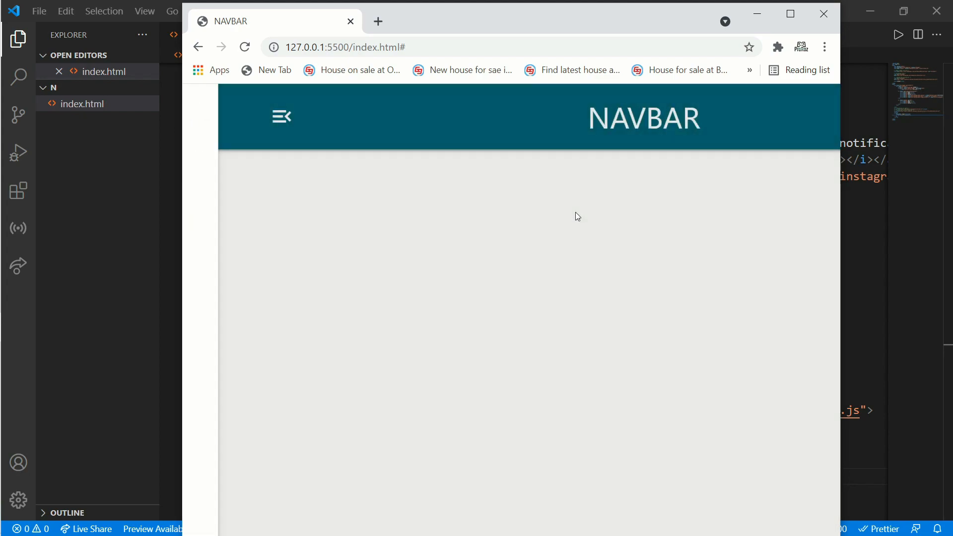
click(280, 116)
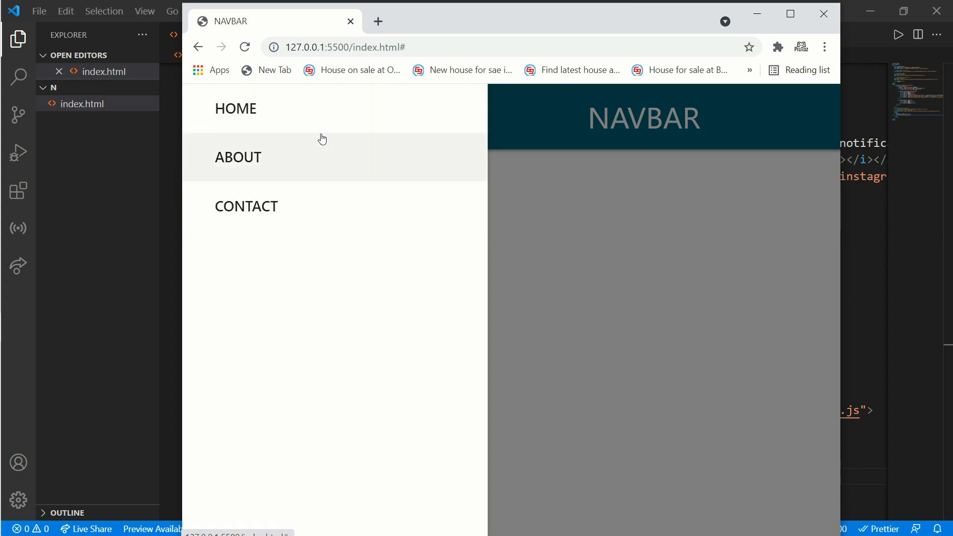
mouse_move(624, 256)
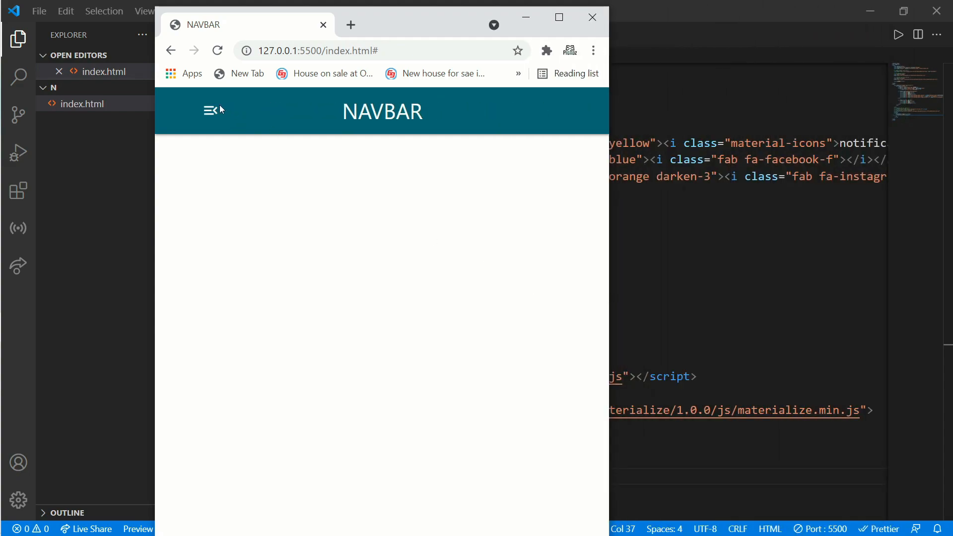
click(210, 110)
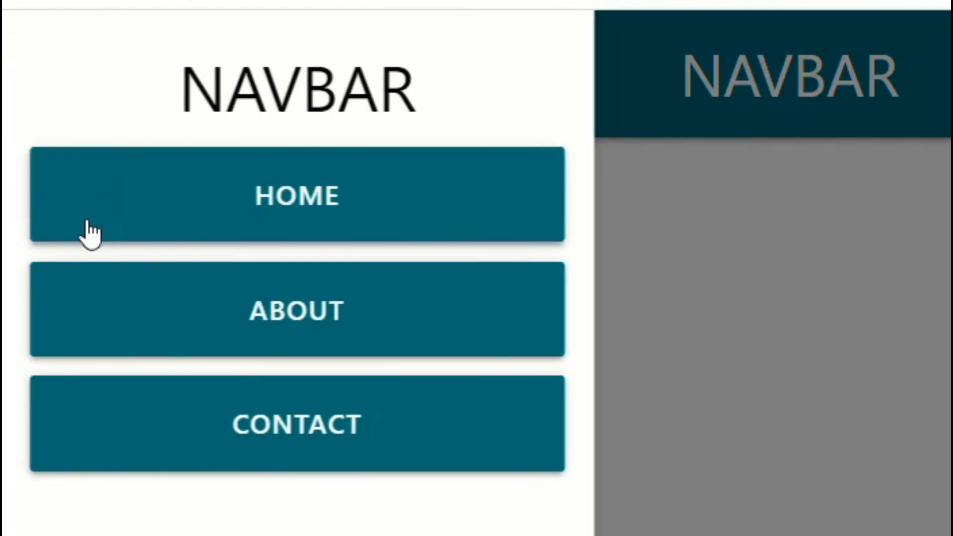
mouse_move(535, 449)
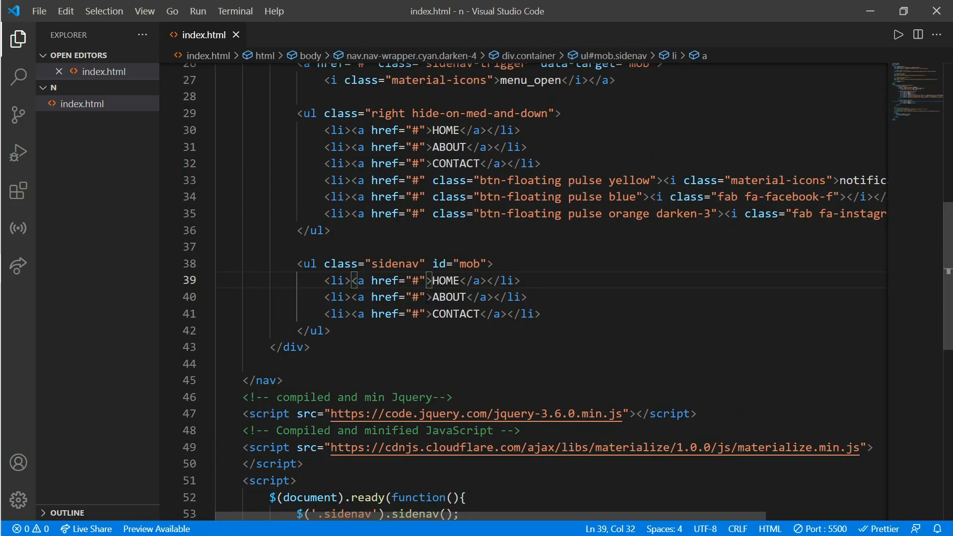
Step: Give the three sidenav links class "waves-effect waves-light btn cyan darken-4" and view them as cyan buttons in Chrome
click(357, 297)
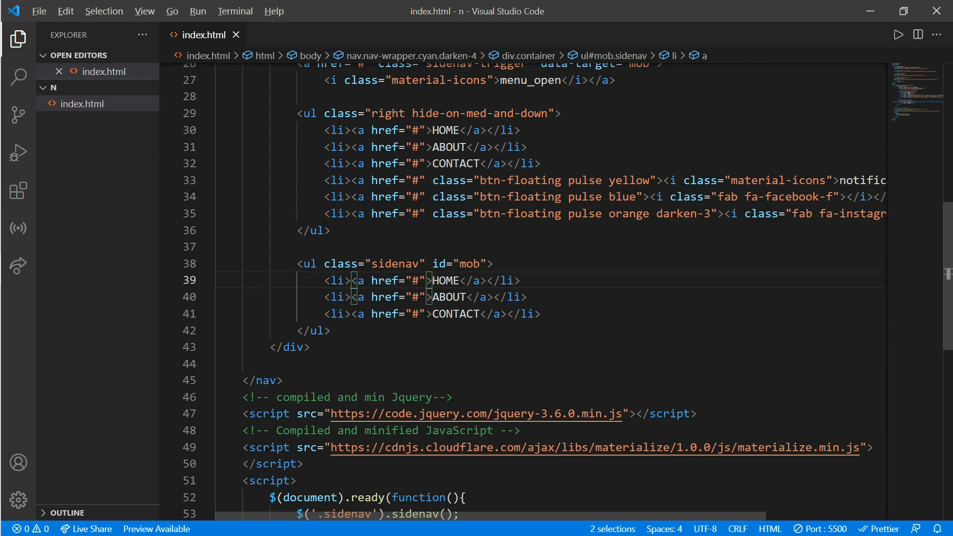
text(CL)
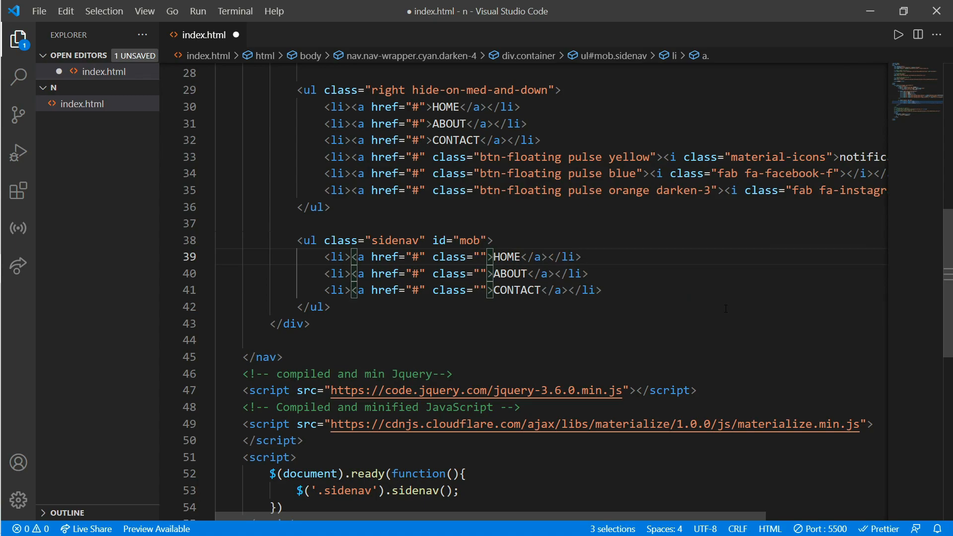
text(waves-effect wave)
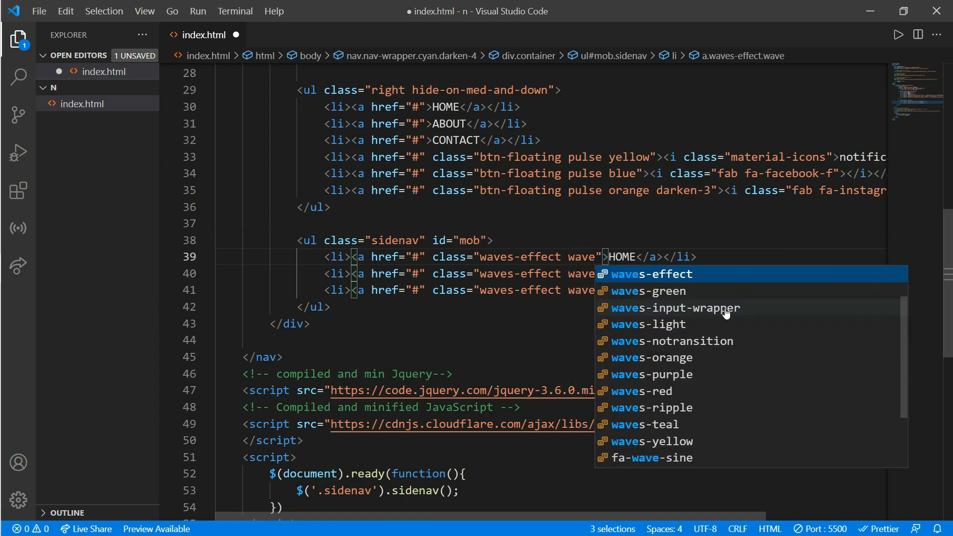
text(-)
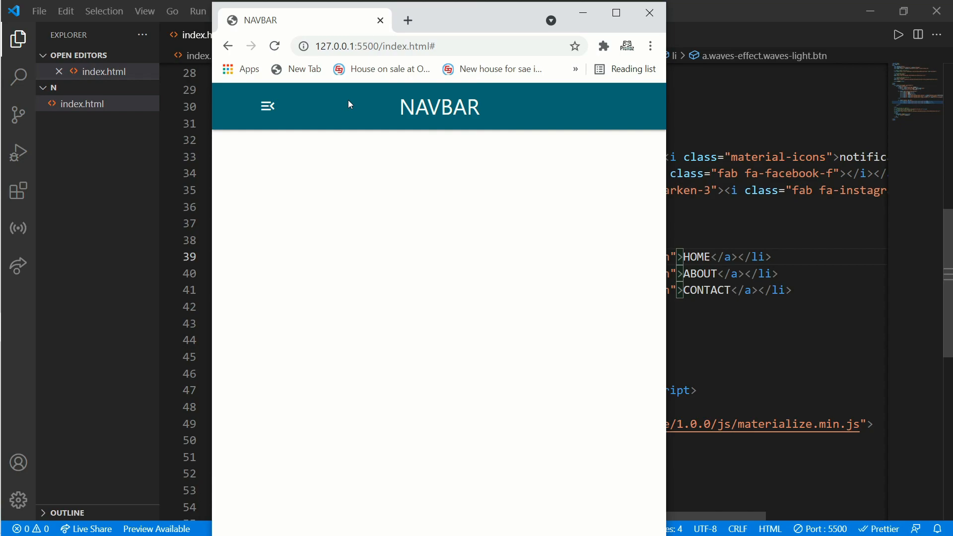
mouse_move(337, 111)
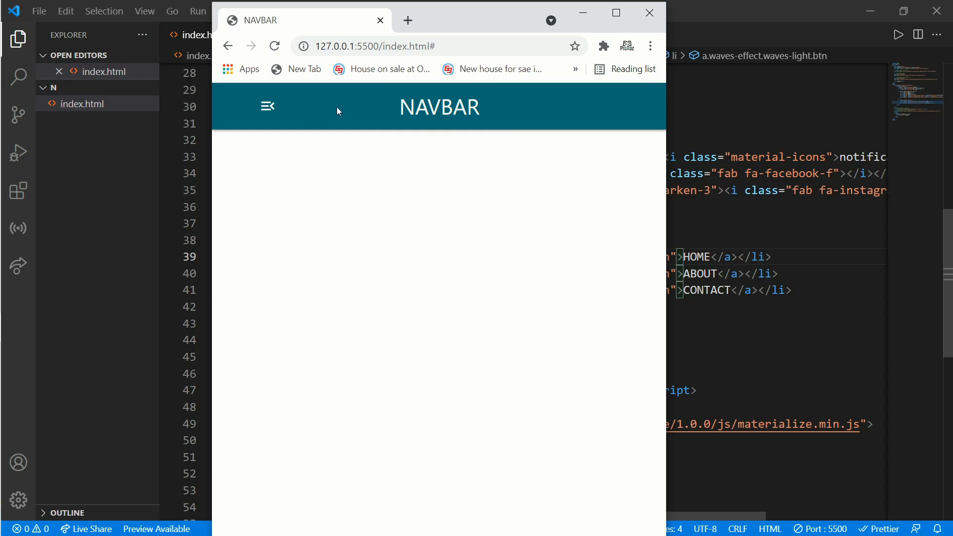
click(267, 106)
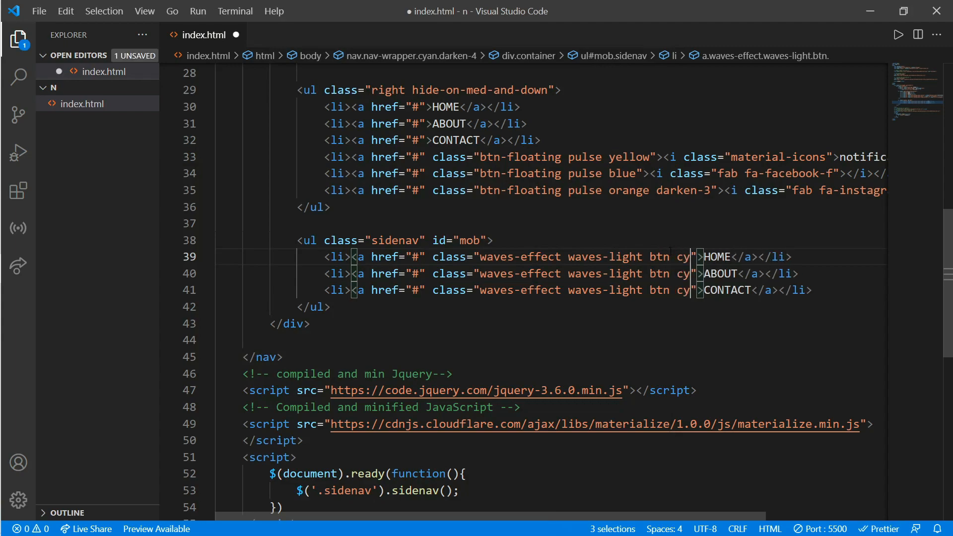
text(cyan darken-4)
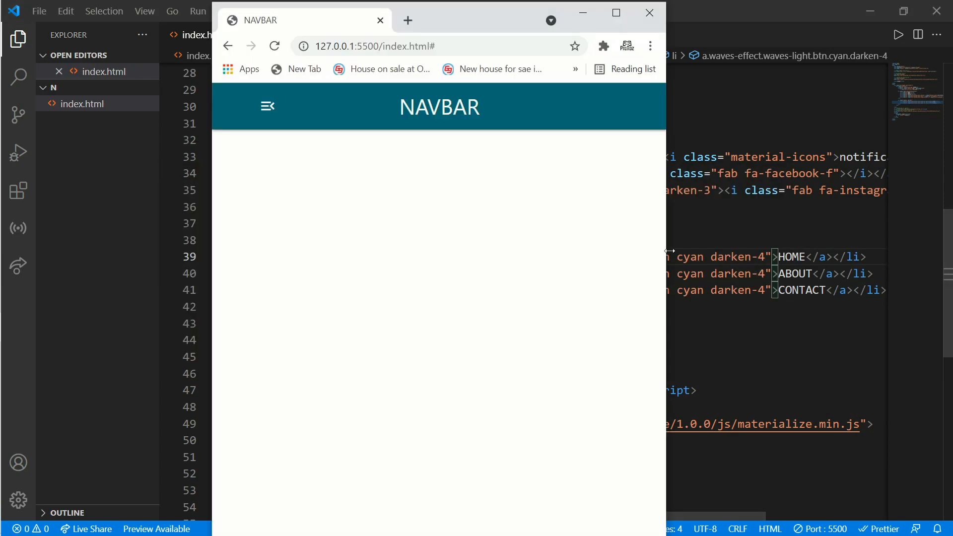
click(267, 107)
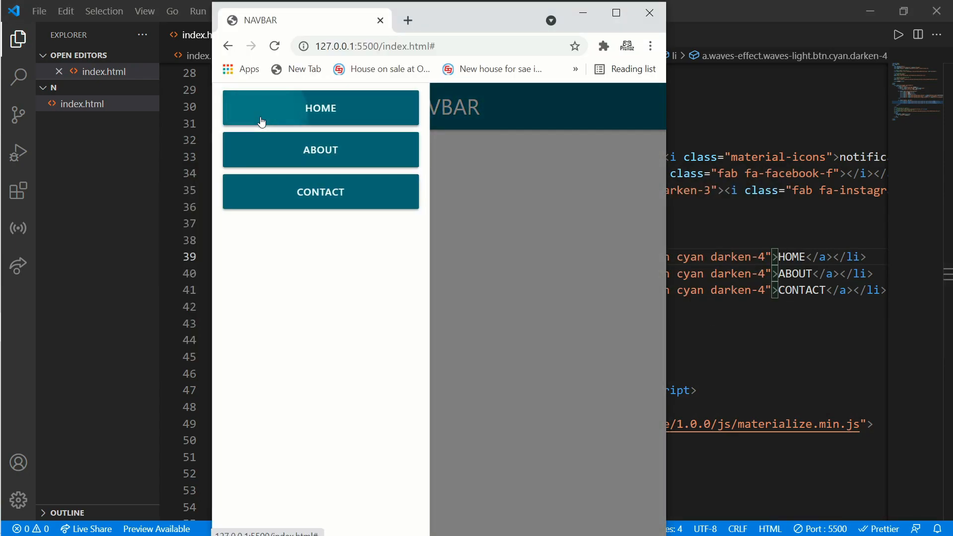
mouse_move(355, 201)
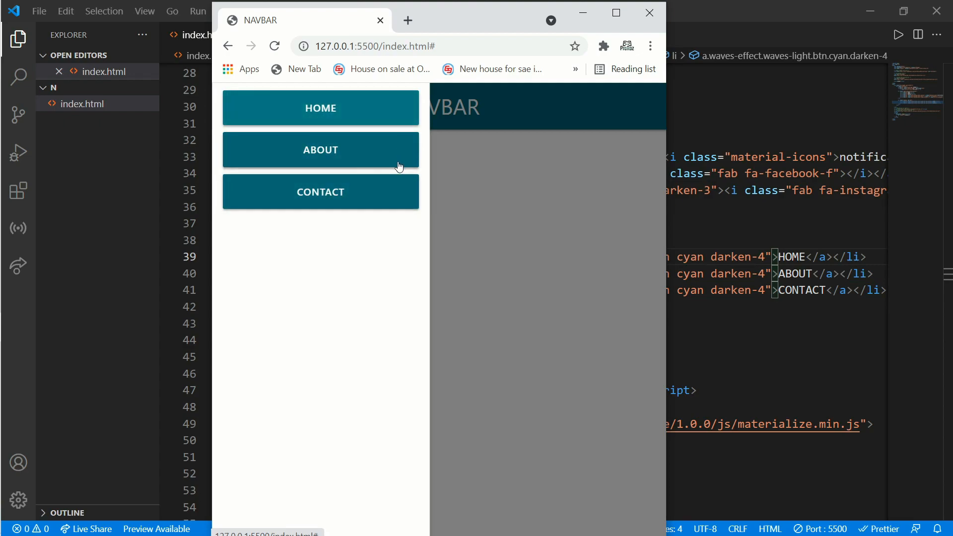
mouse_move(487, 229)
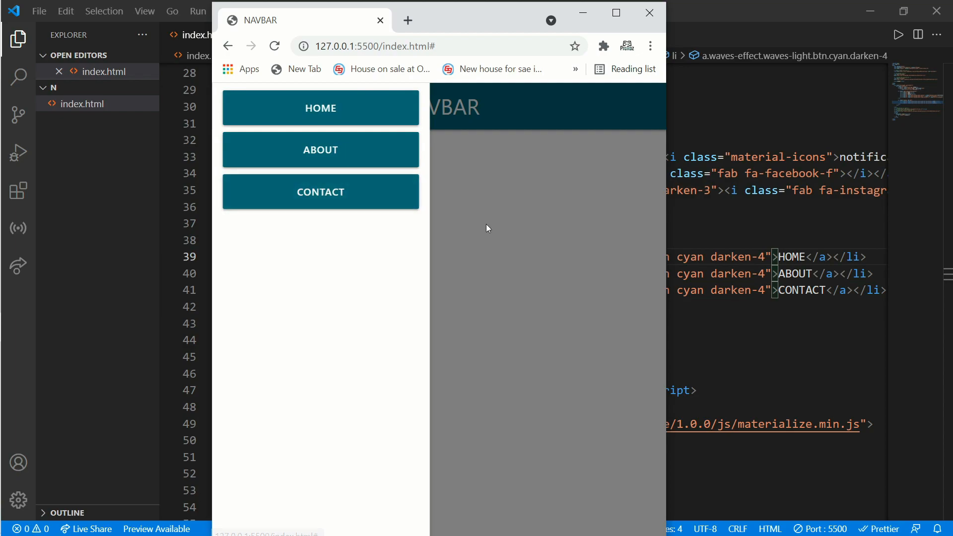
Step: Add an h4 with class "black-text center" reading NAVBAR above the sidenav items
text(h4)
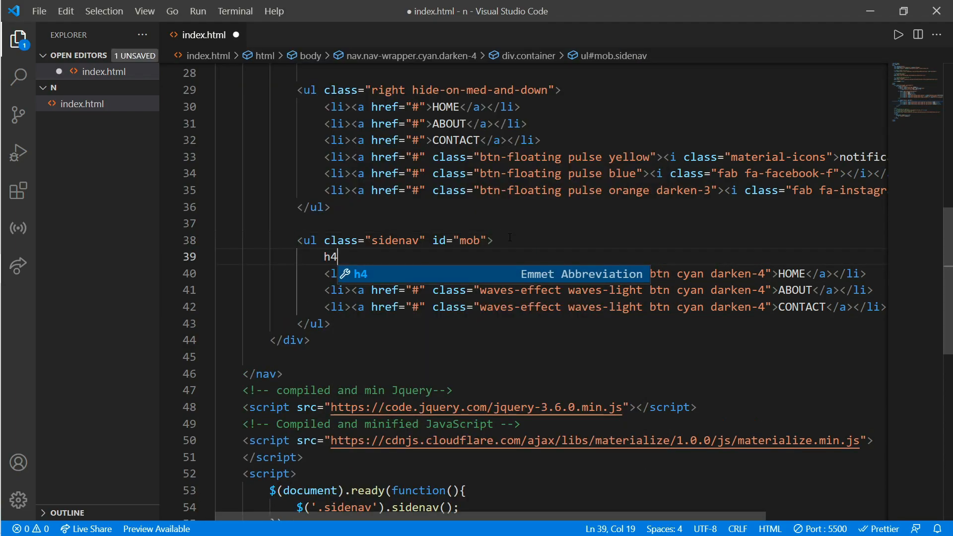
text(class="black-text c"></h4>)
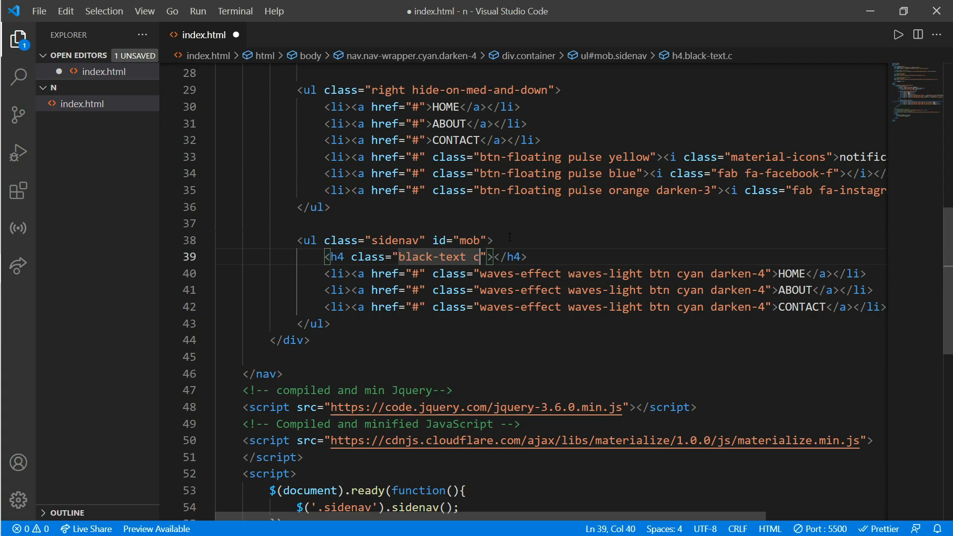
text(enter)
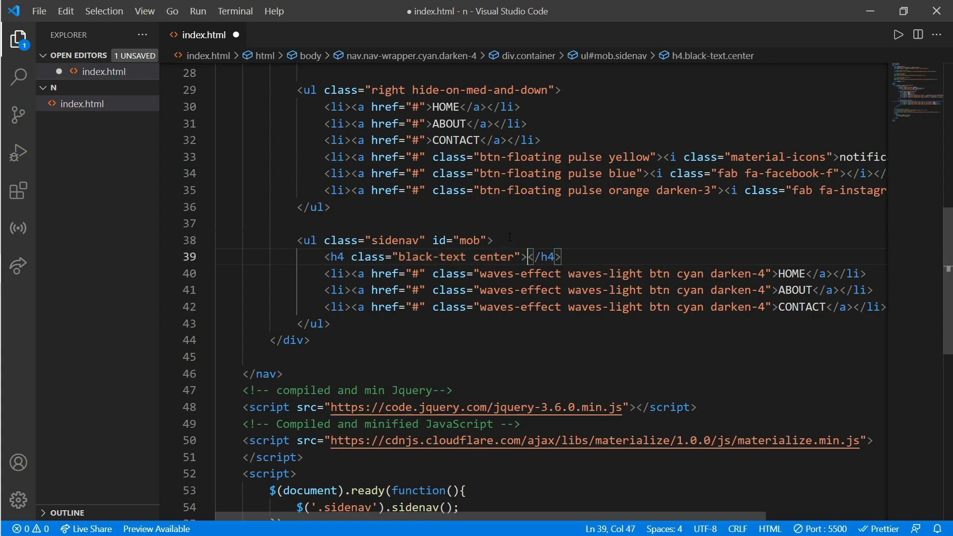
text(NAVBAR)
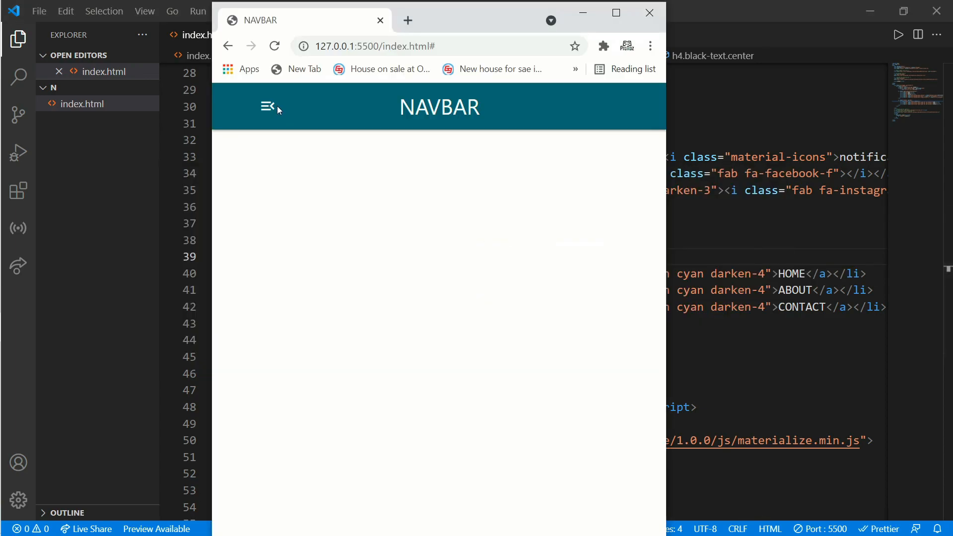
Step: Open the side menu to see NAVBAR above the rippling buttons, then maximise Chrome to desktop width
click(267, 107)
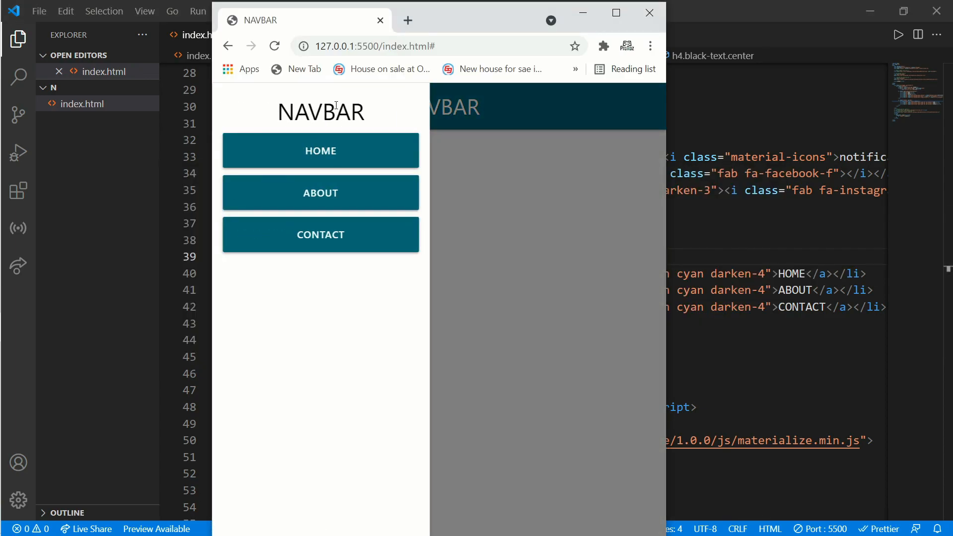
mouse_move(392, 199)
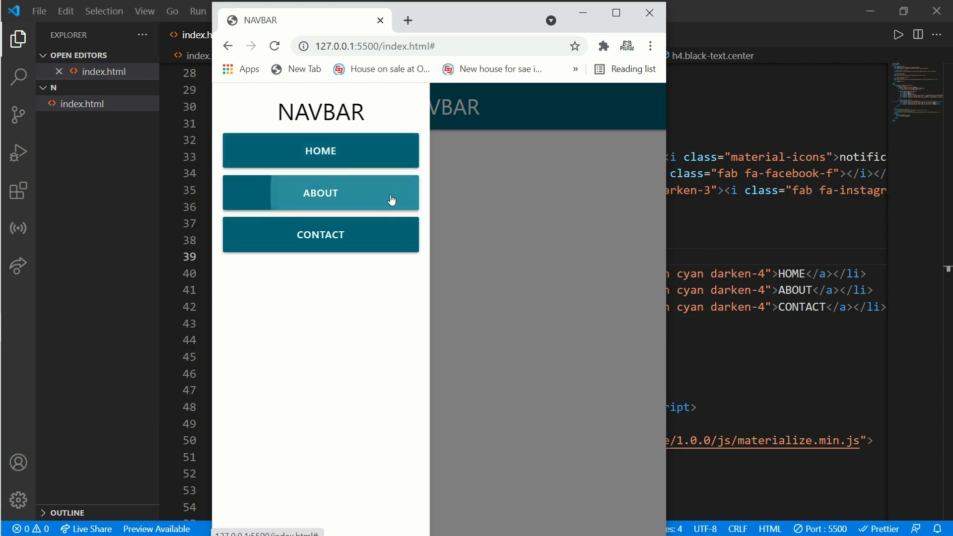
mouse_move(255, 243)
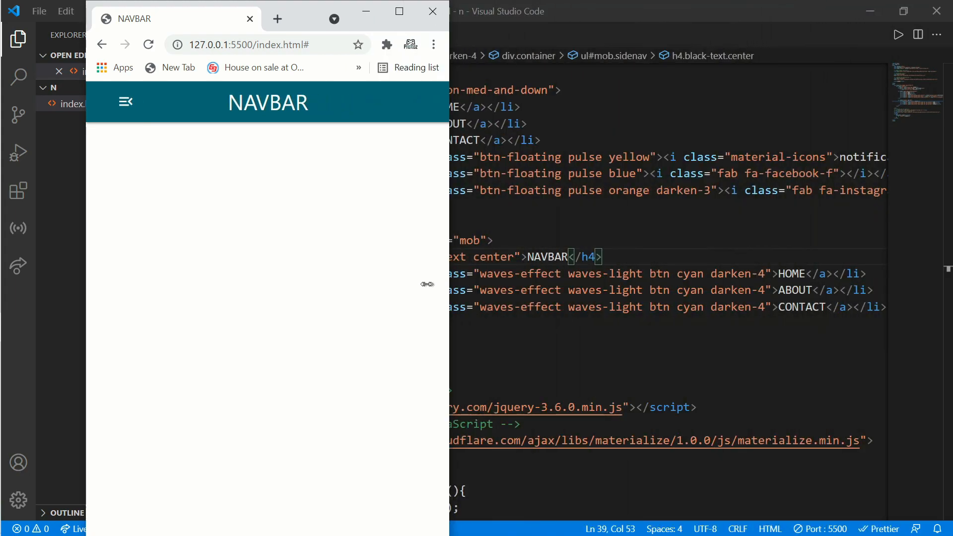
click(125, 101)
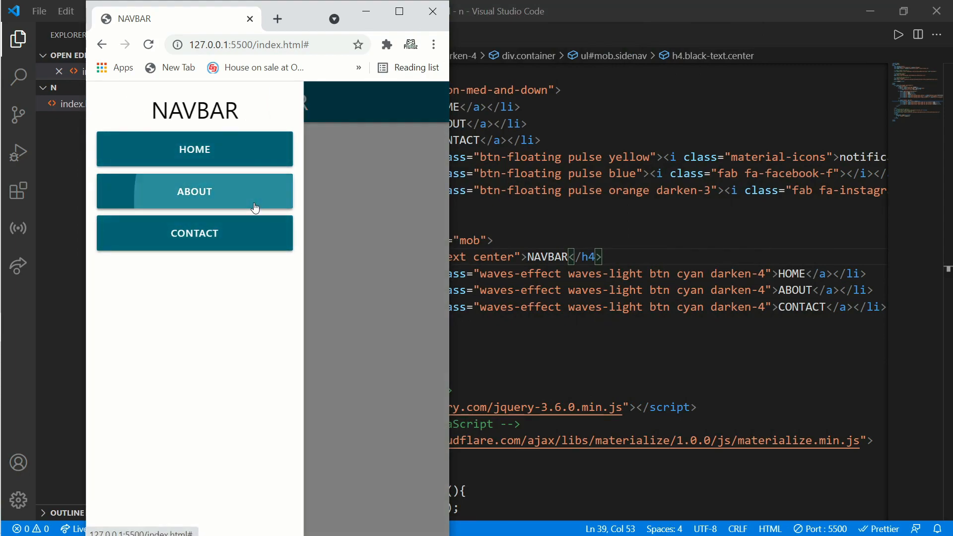
click(399, 10)
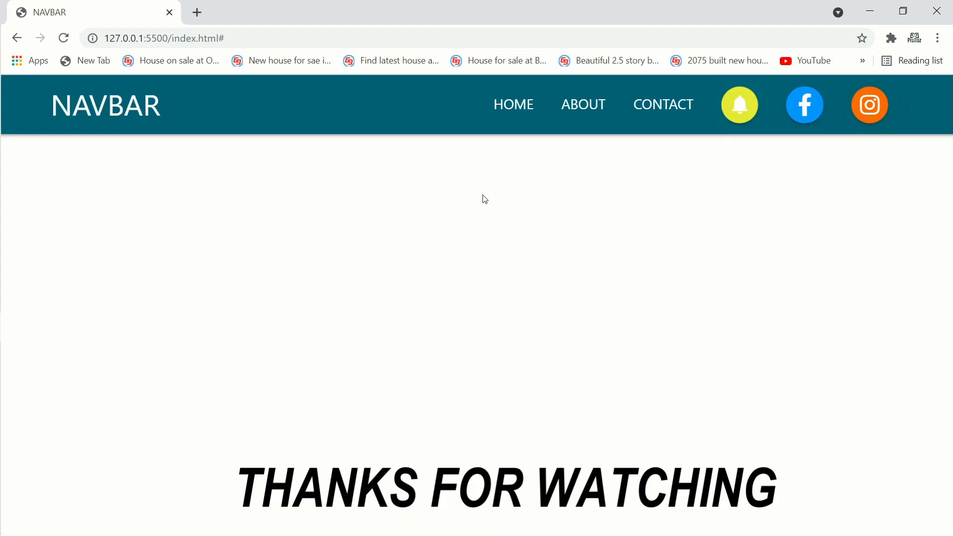